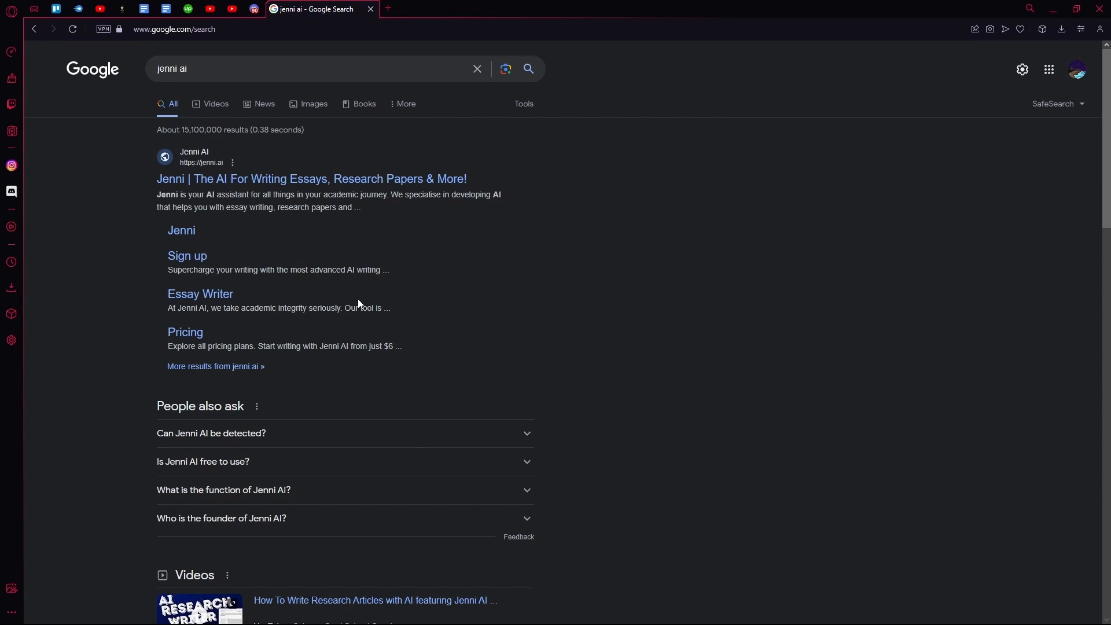
pyautogui.moveTo(250, 176)
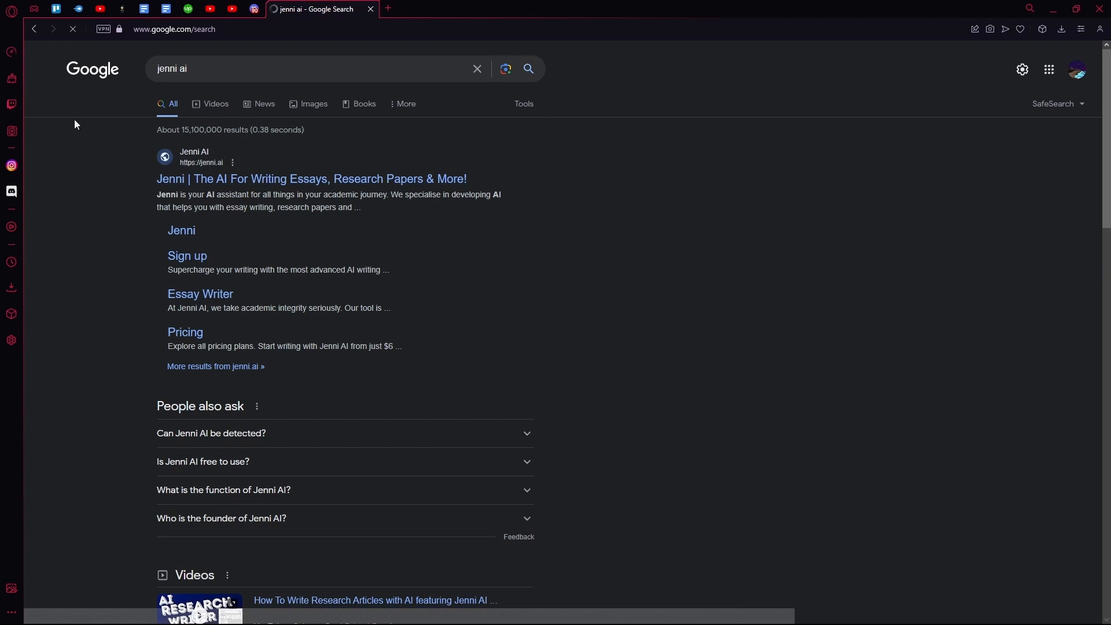
# - Go from the search result to Jenni AI's Pricing page showing the Free $0 and Unlimited $20 plans
pyautogui.click(310, 178)
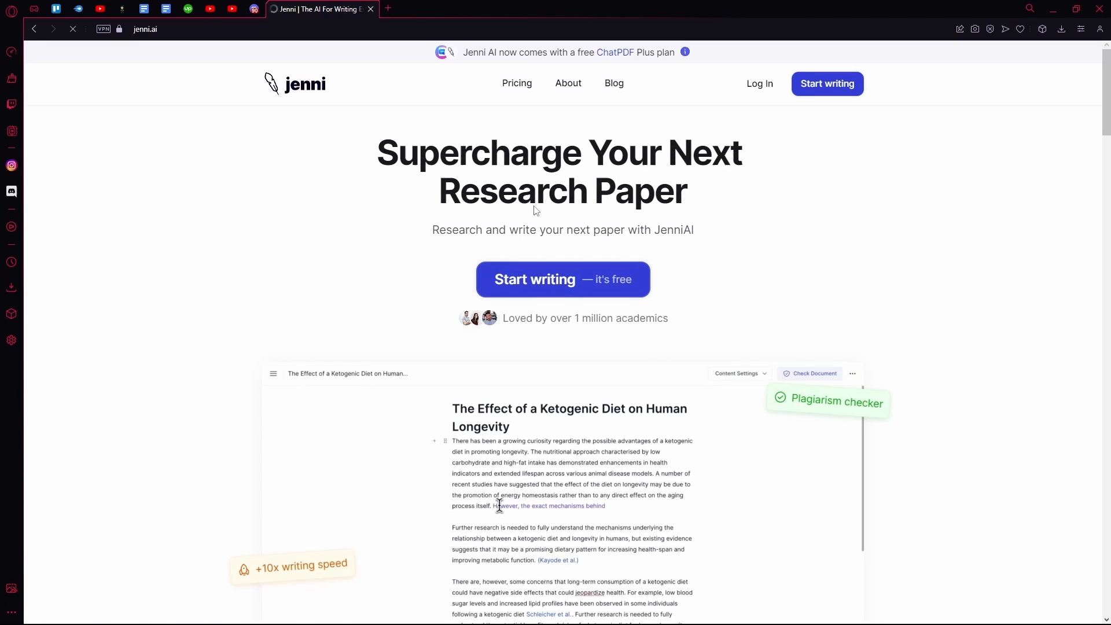
pyautogui.scroll(-3)
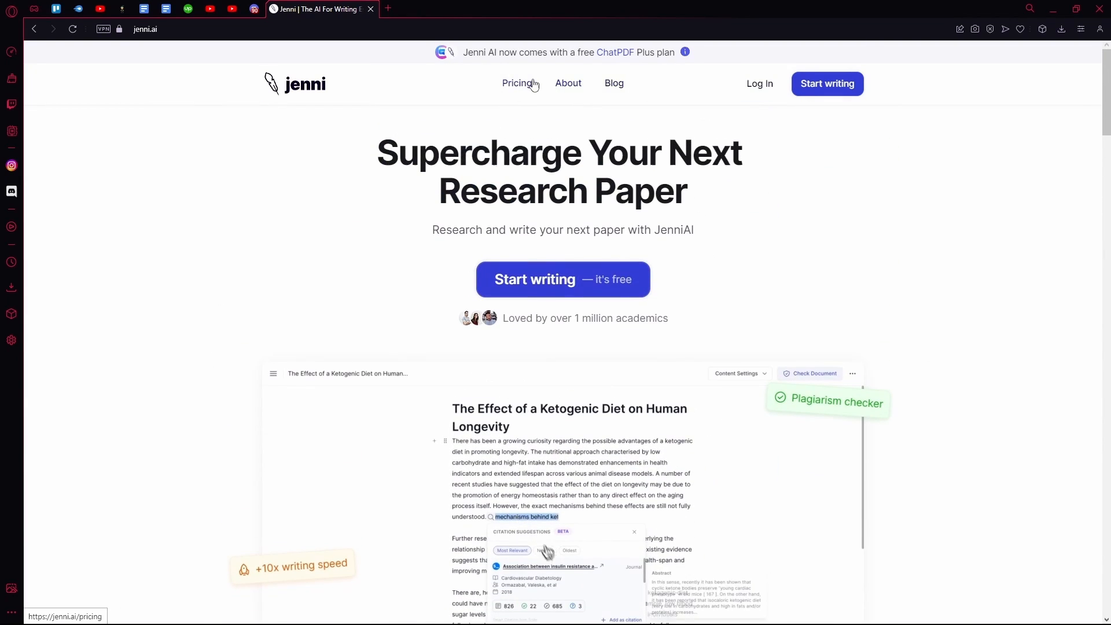
pyautogui.click(517, 83)
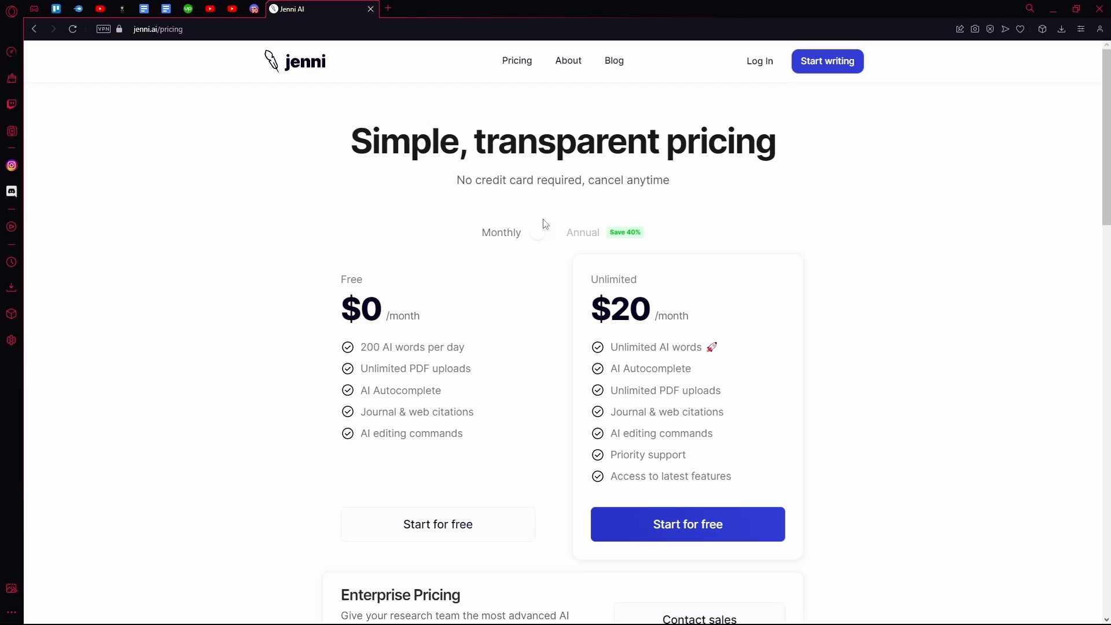
pyautogui.scroll(-3)
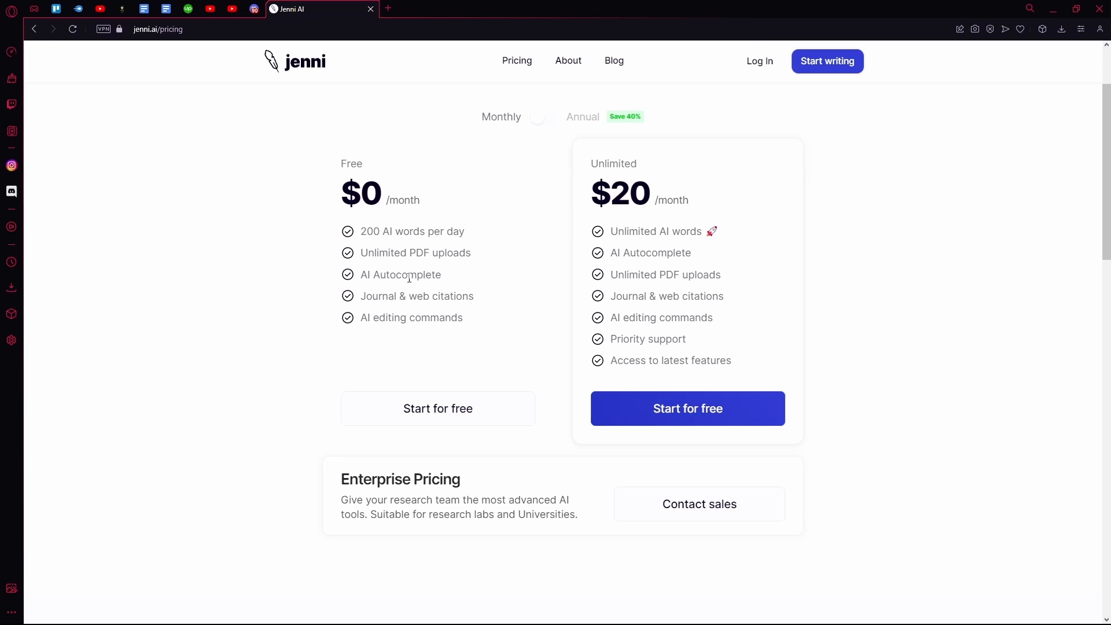
# - Highlight feature wording in the Free plan (PDF uploads, editing) and the Unlimited plan's AI words features
pyautogui.doubleClick(403, 252)
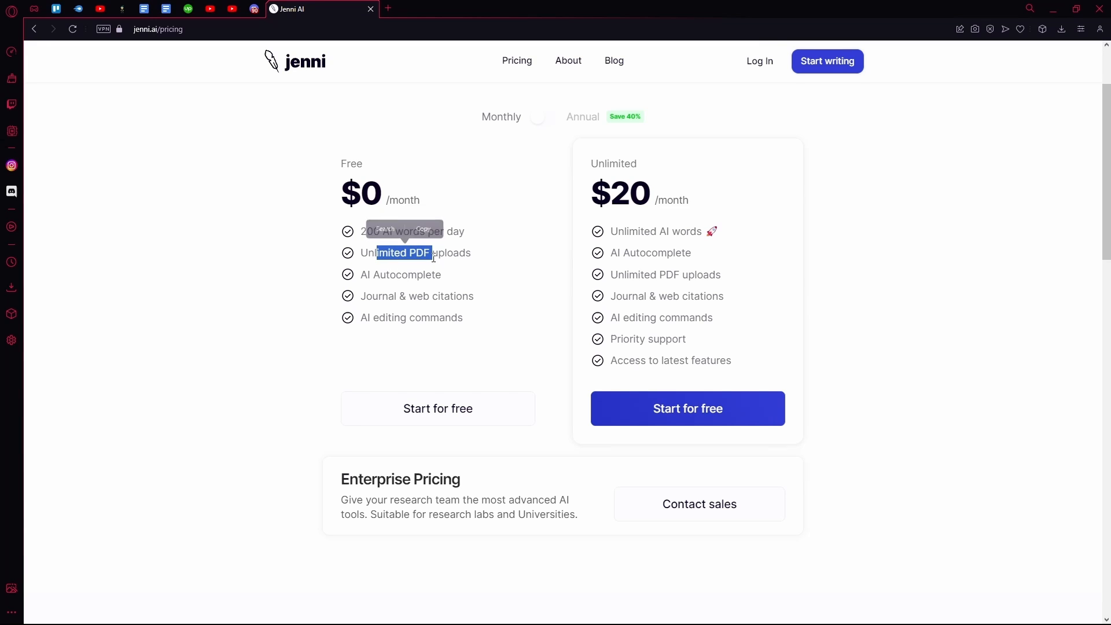
pyautogui.scroll(-3)
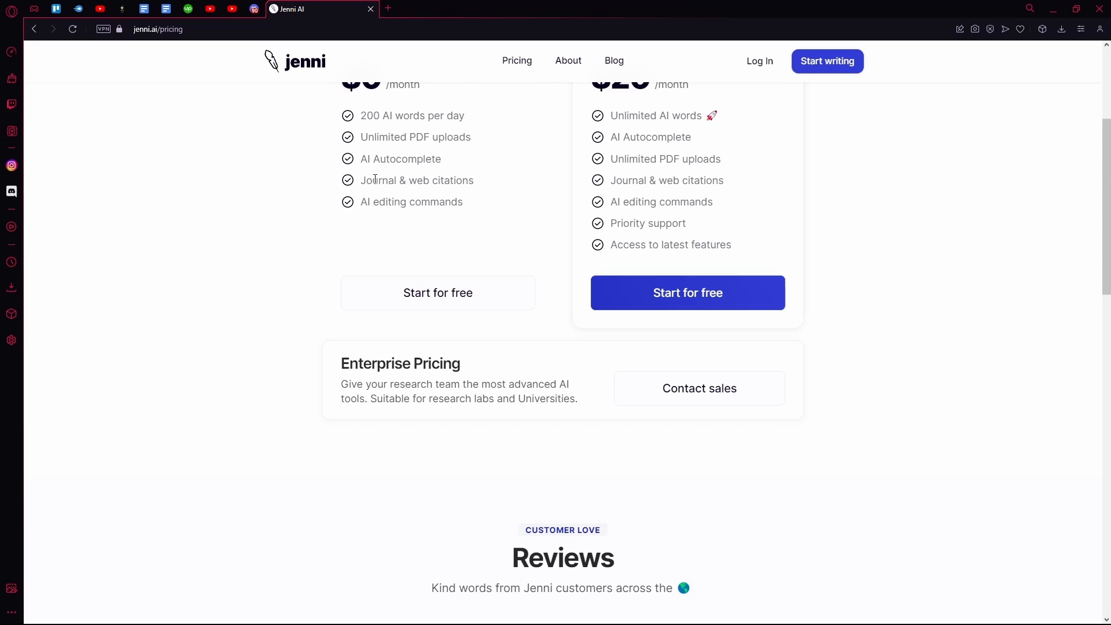
pyautogui.doubleClick(389, 201)
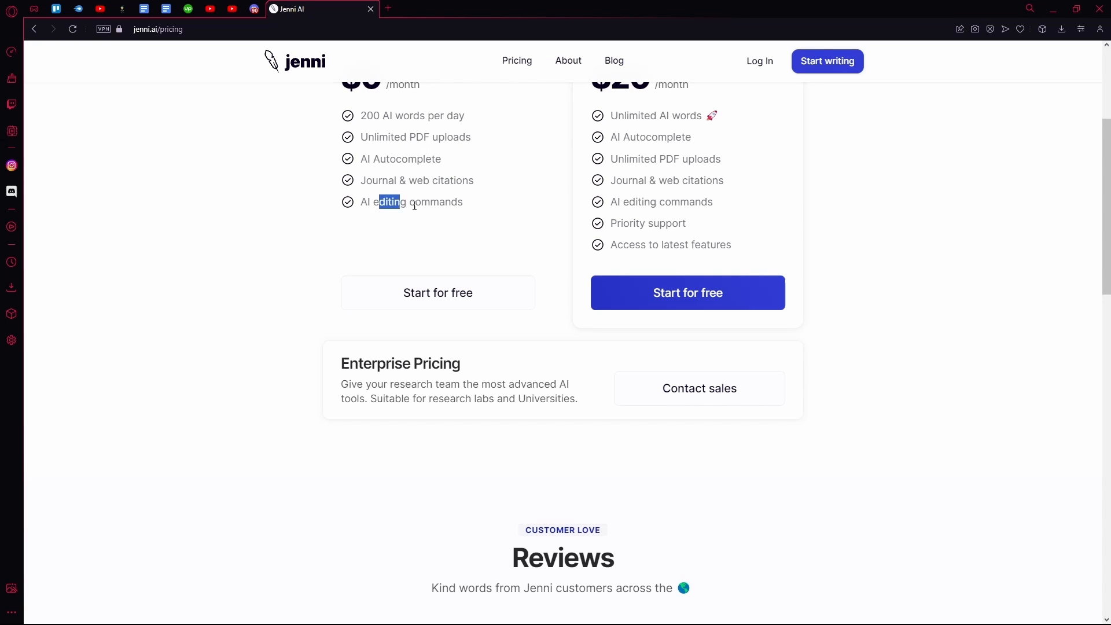
pyautogui.scroll(-3)
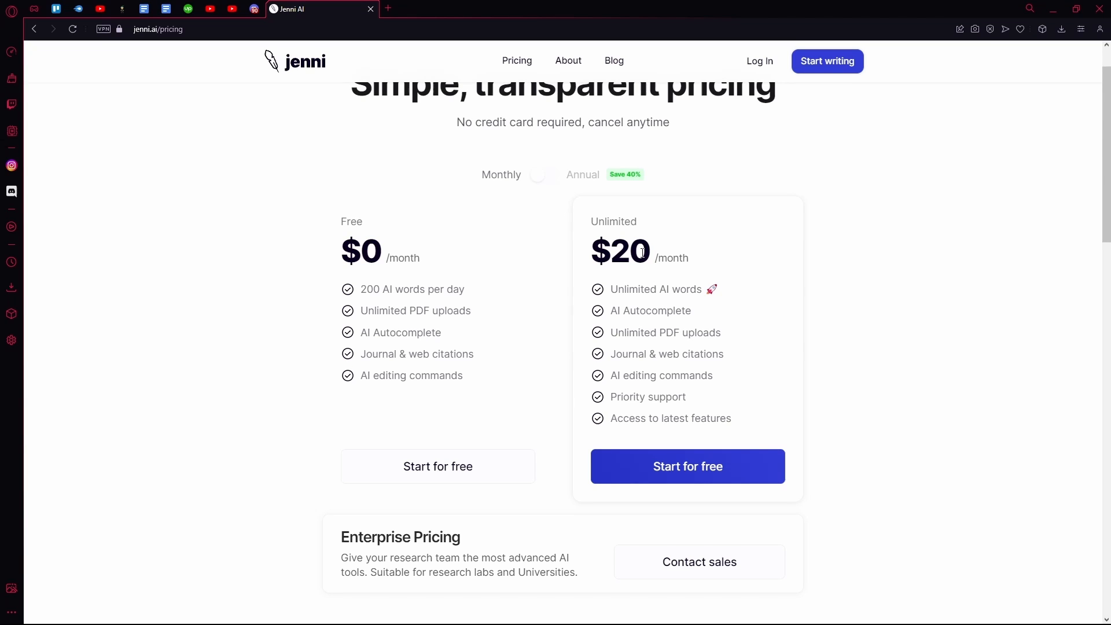
pyautogui.doubleClick(645, 289)
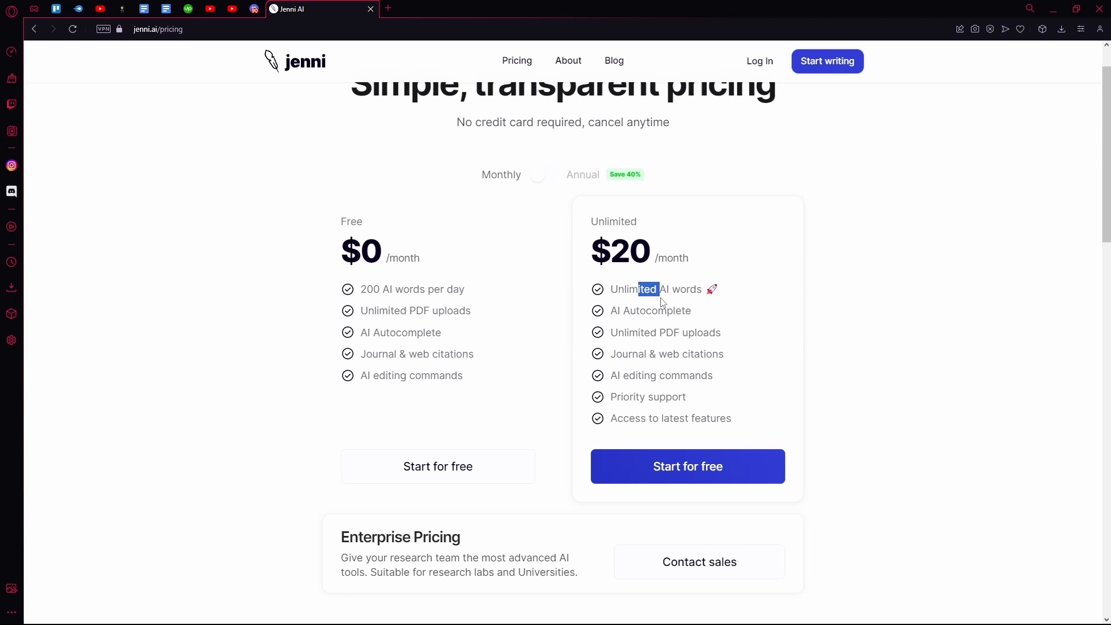
pyautogui.moveTo(643, 288); pyautogui.dragTo(666, 310)
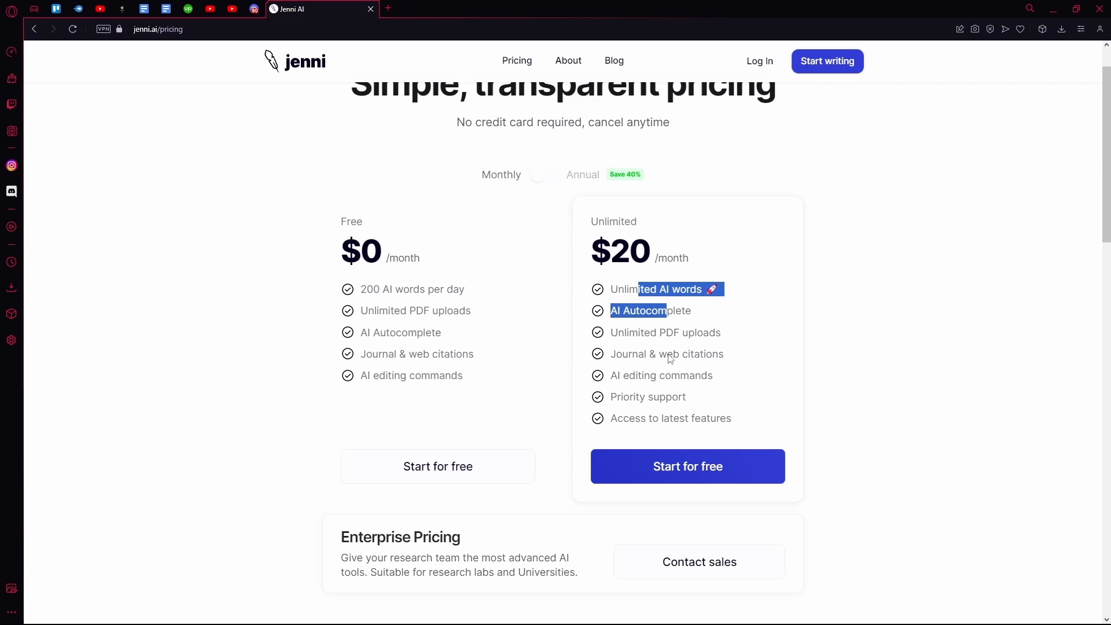
pyautogui.moveTo(561, 393)
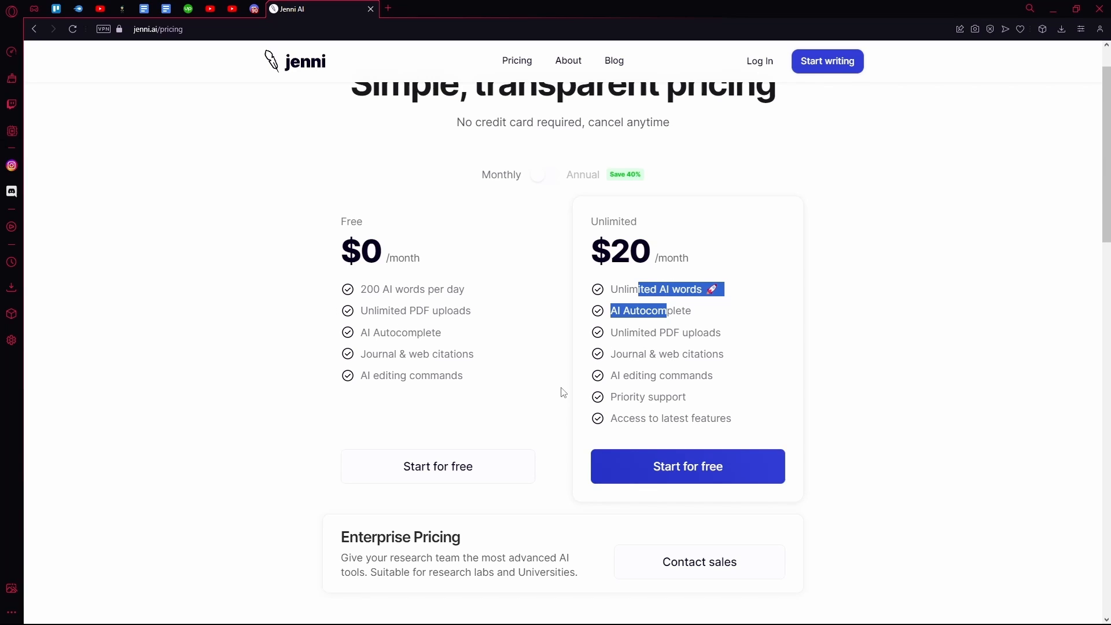
pyautogui.moveTo(684, 387)
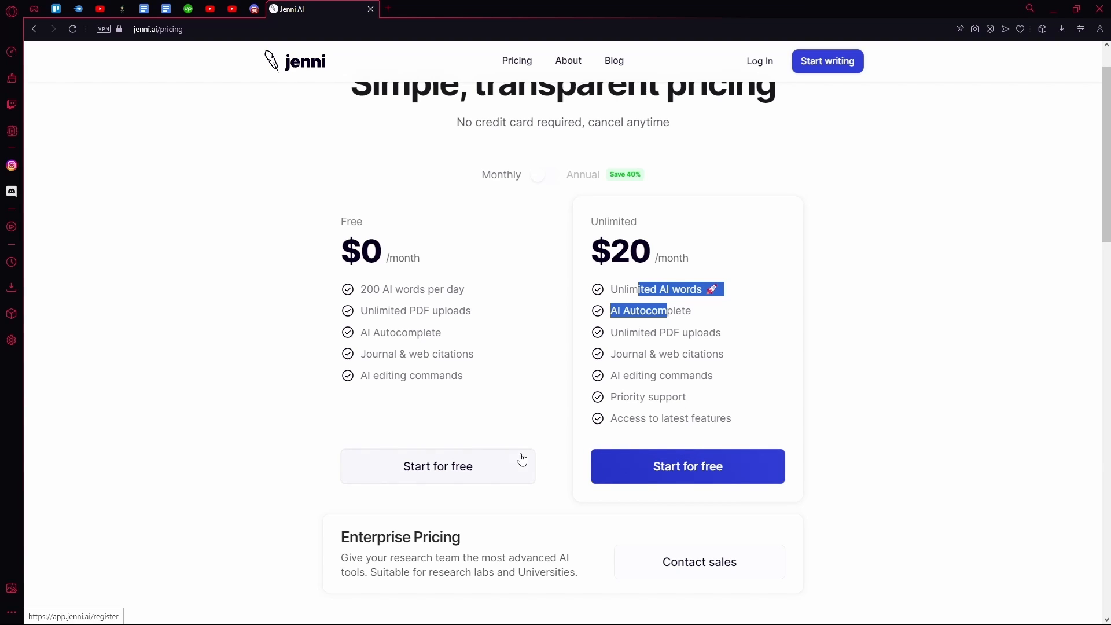
pyautogui.moveTo(376, 197)
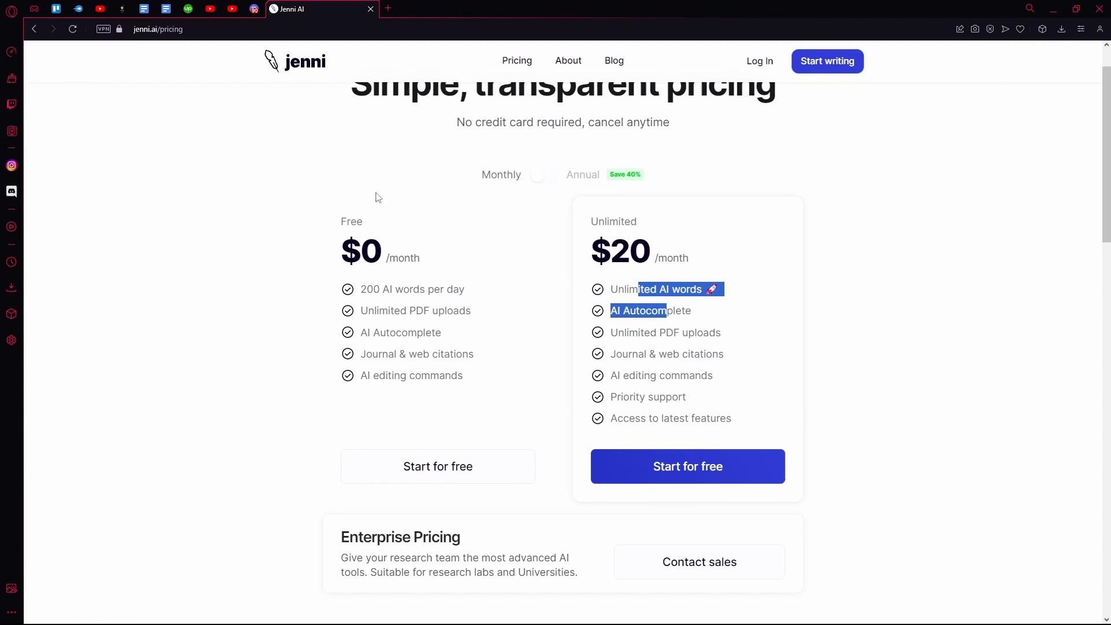
pyautogui.moveTo(558, 190)
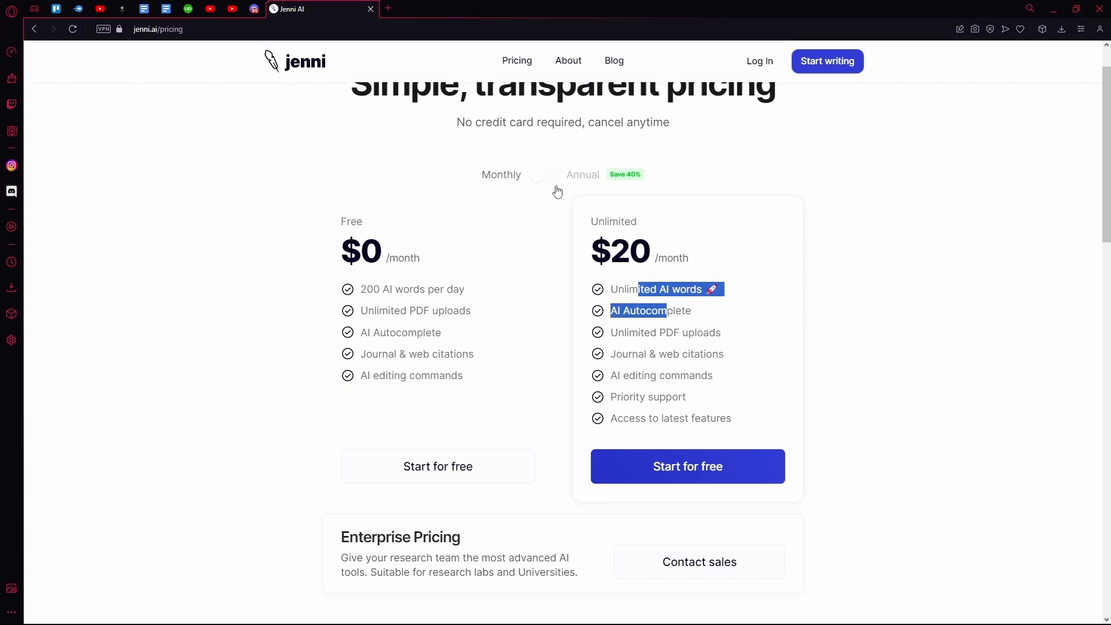
# - Switch to Annual billing (Unlimited $12/month) and start sign-up under the Free plan
pyautogui.click(543, 175)
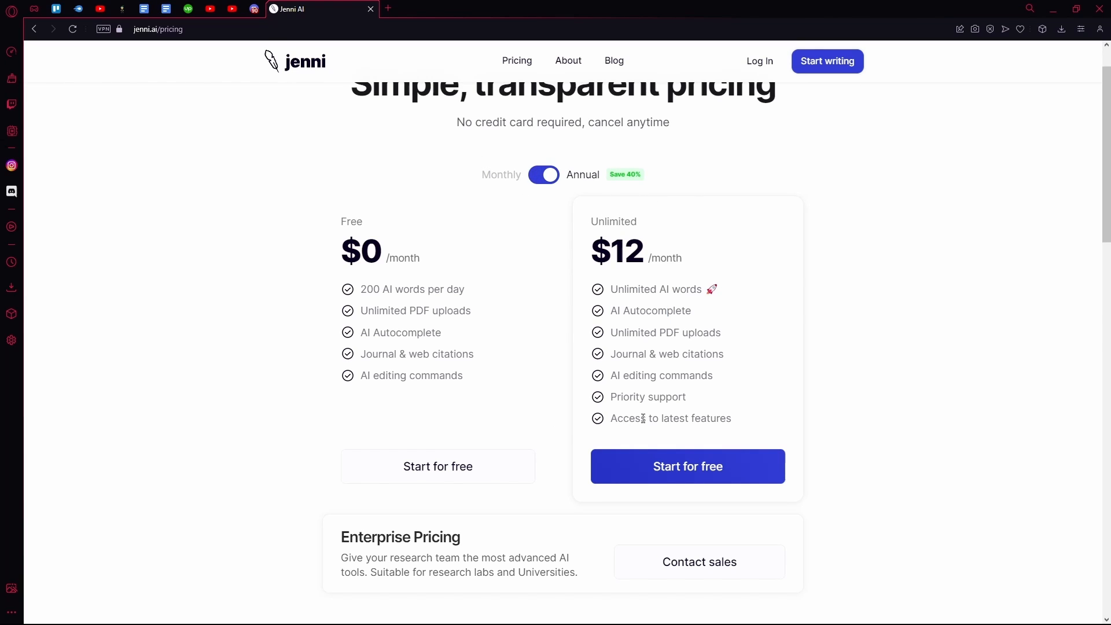
pyautogui.click(438, 466)
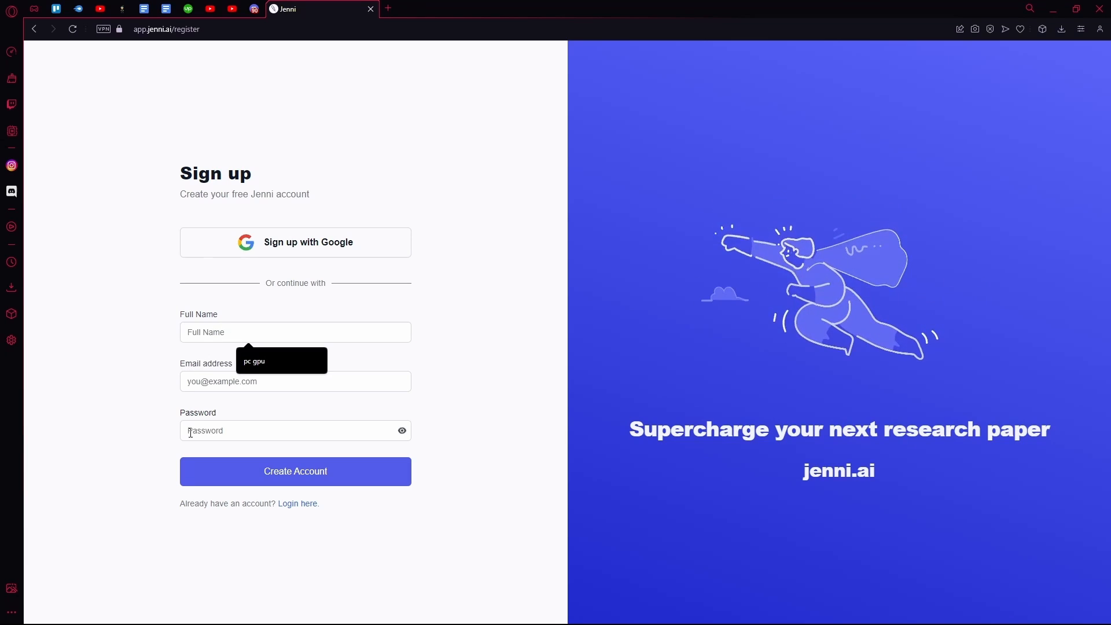
# - Create the account and enter the prompt 'essay about effects of pollution on infrastructure'
pyautogui.click(295, 471)
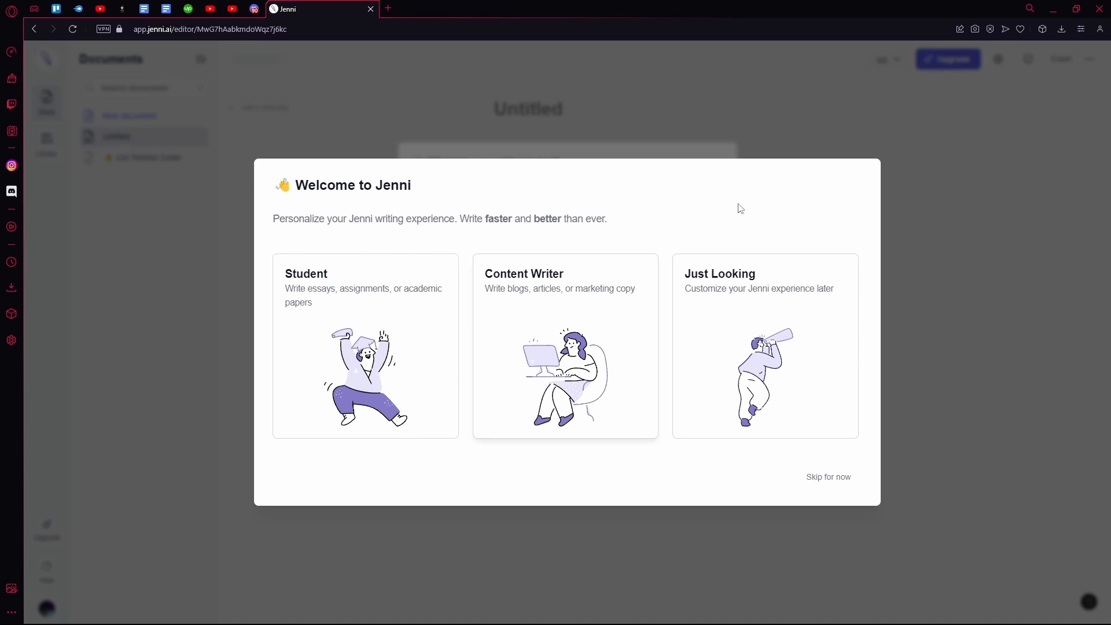
pyautogui.moveTo(818, 303)
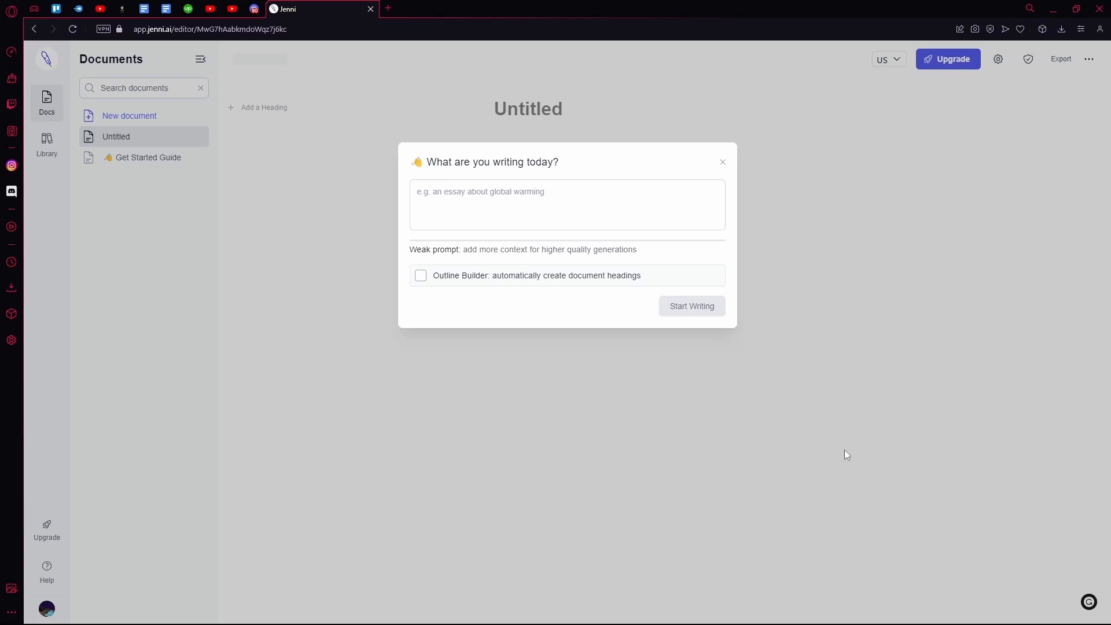
pyautogui.moveTo(768, 243)
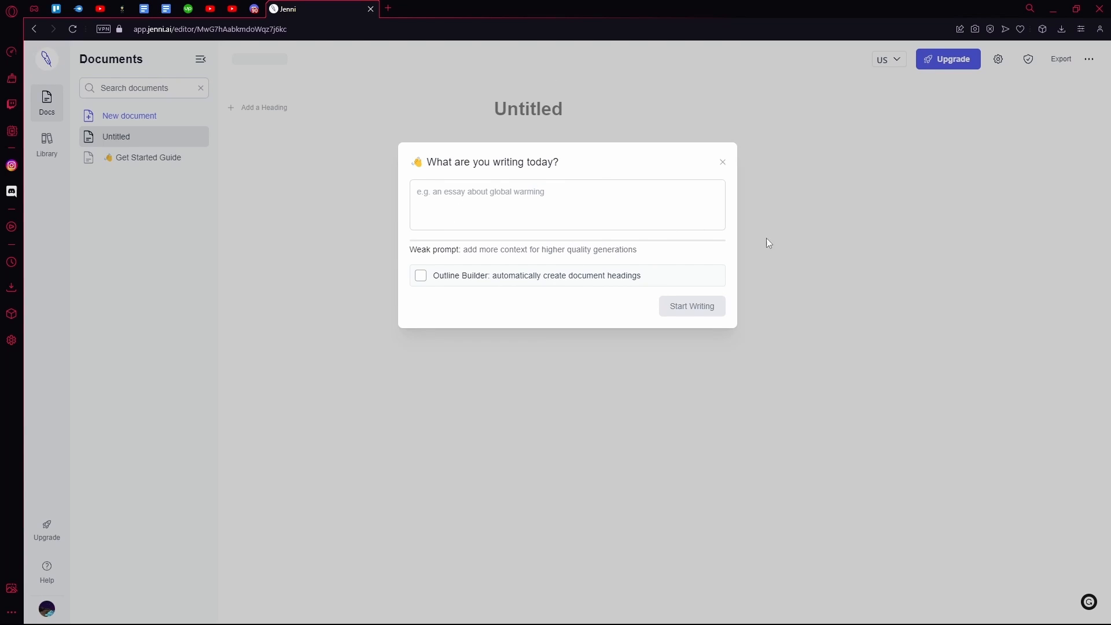
pyautogui.moveTo(490, 275)
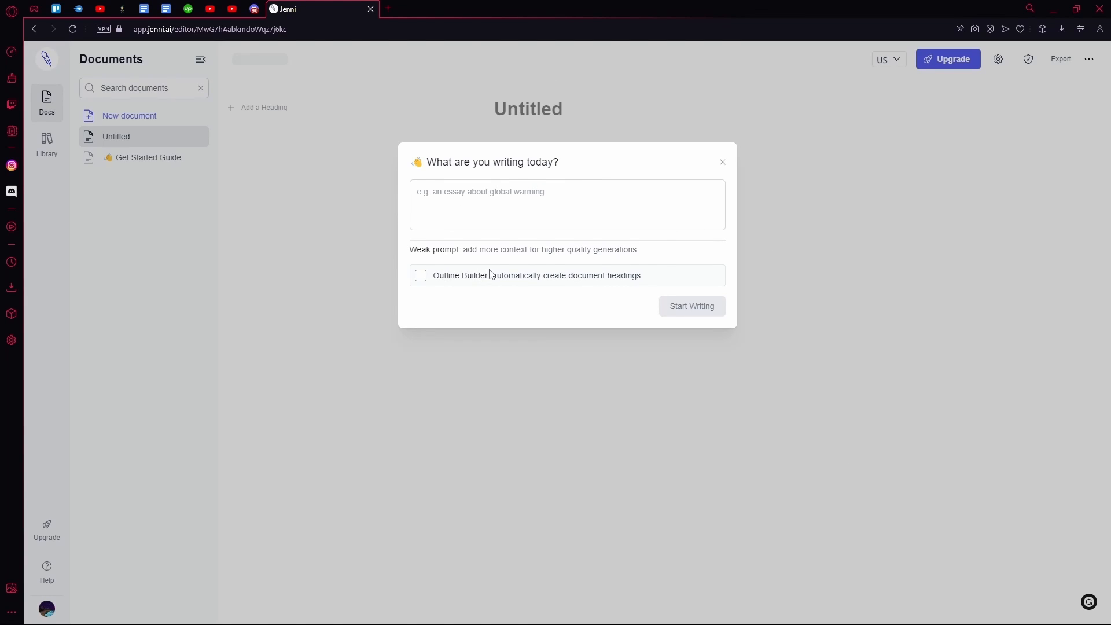
pyautogui.moveTo(583, 280)
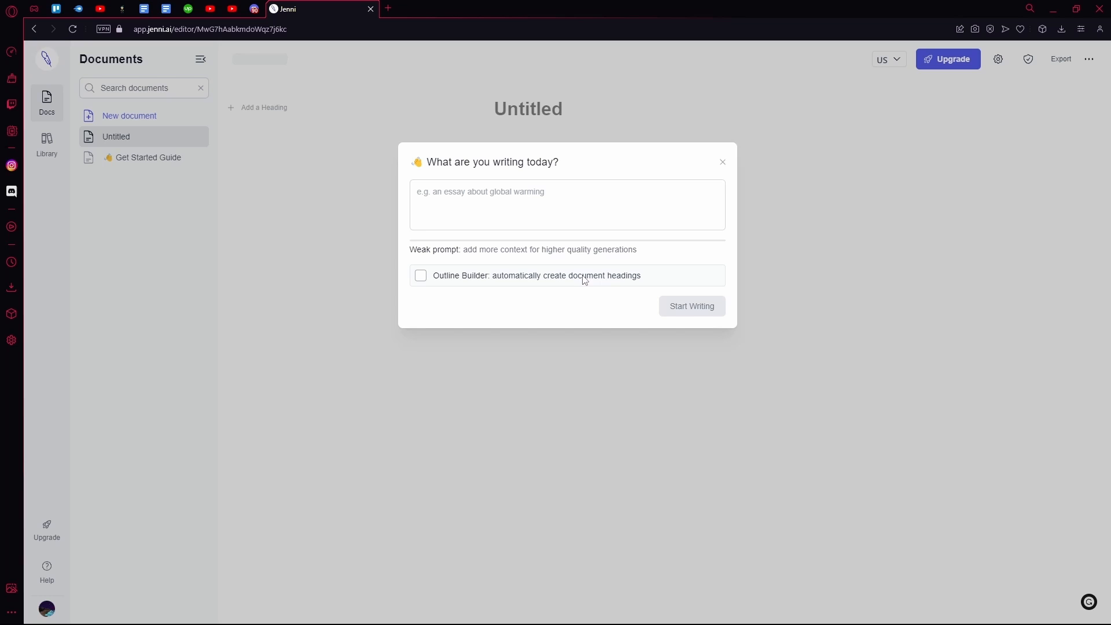
pyautogui.write('essay about effects of pollution on infrastructure')
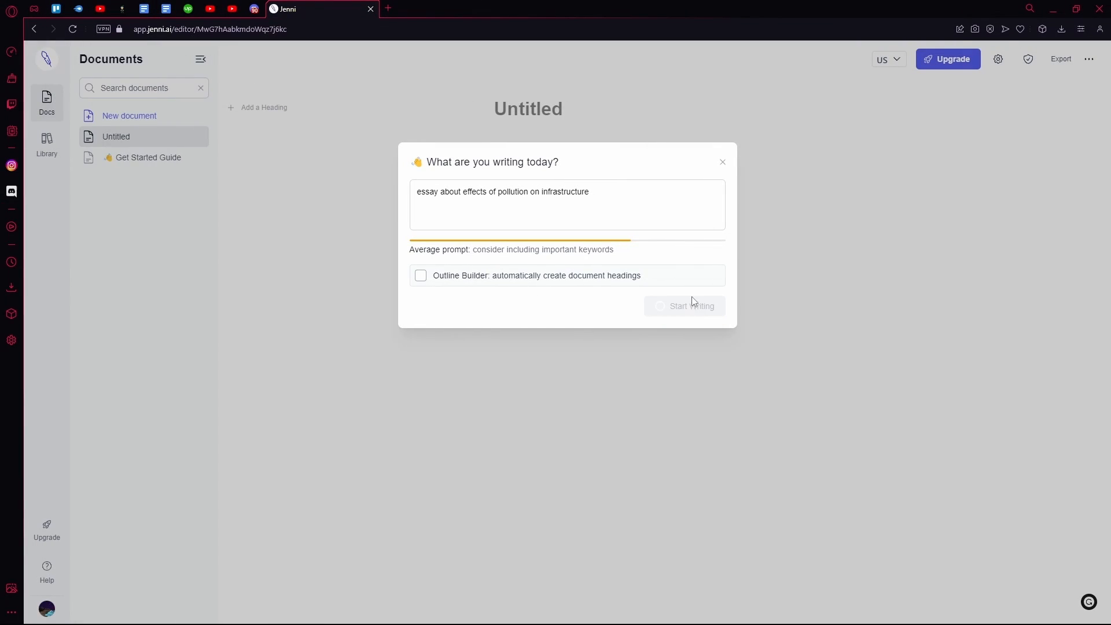
# - Start writing and accept the AI's suggested opening sentence on pollution damaging infrastructure
pyautogui.click(692, 306)
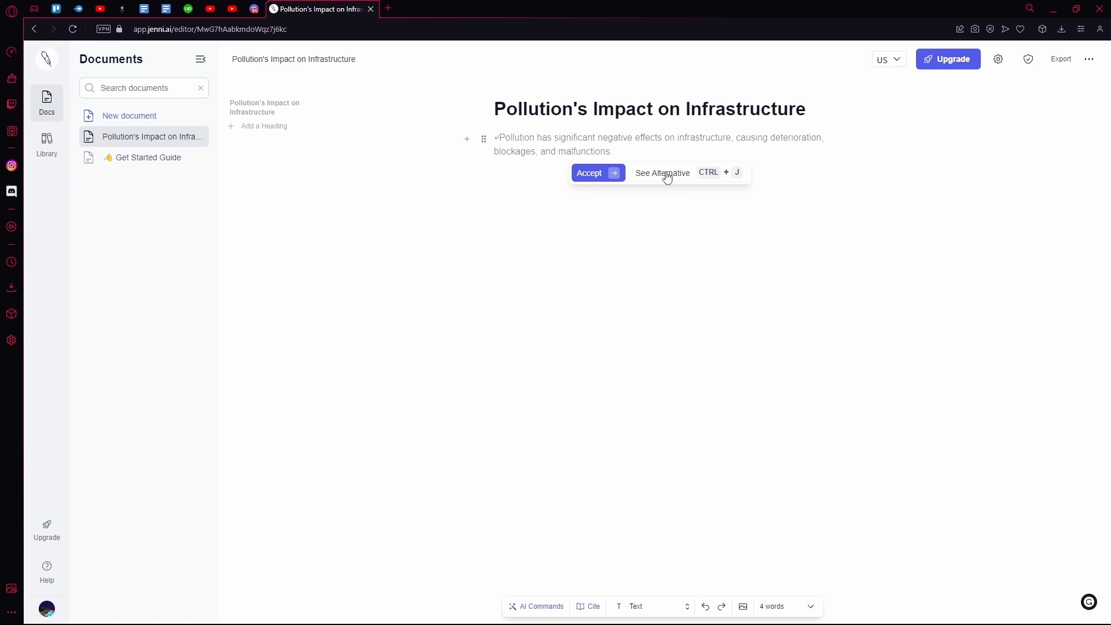
pyautogui.moveTo(667, 175)
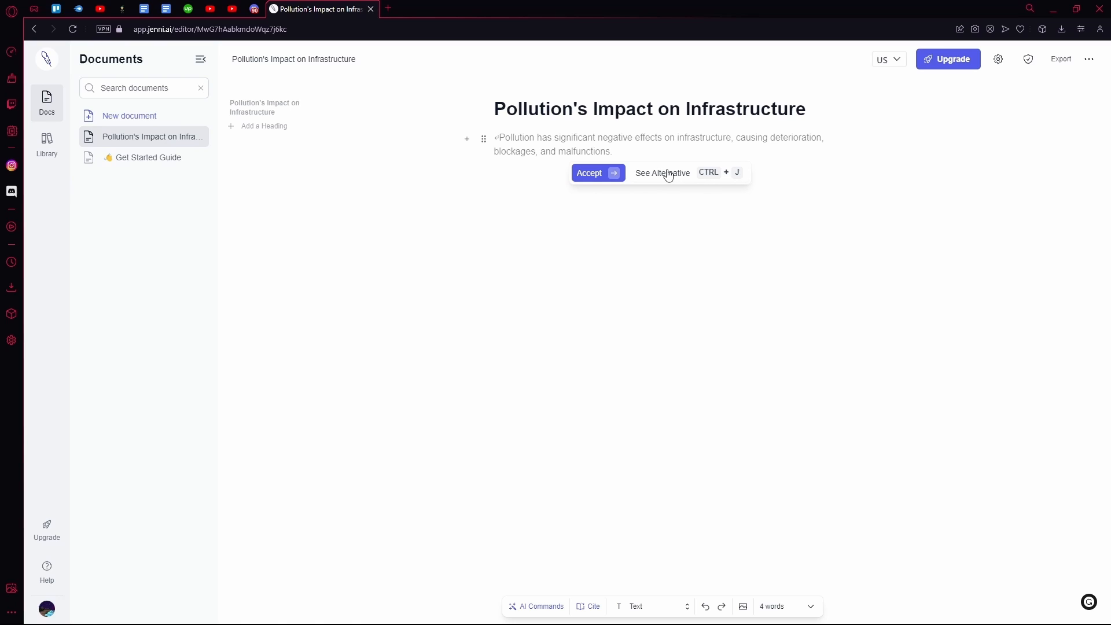
pyautogui.click(589, 172)
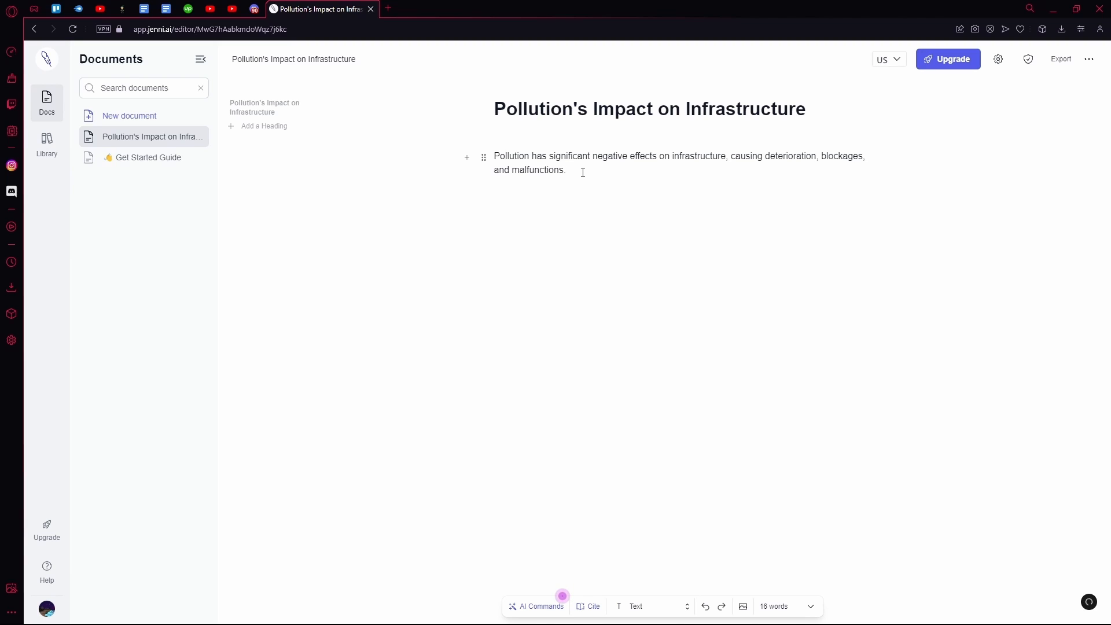
# - Add the words 'and just get to writing' after the first sentence
pyautogui.click(567, 170)
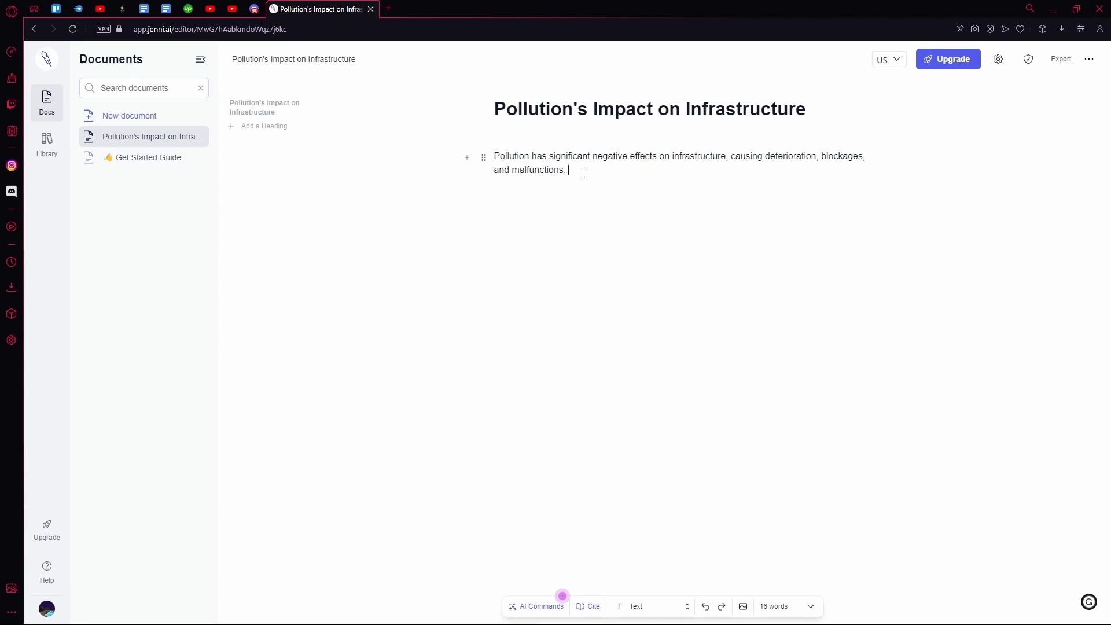
pyautogui.write('a')
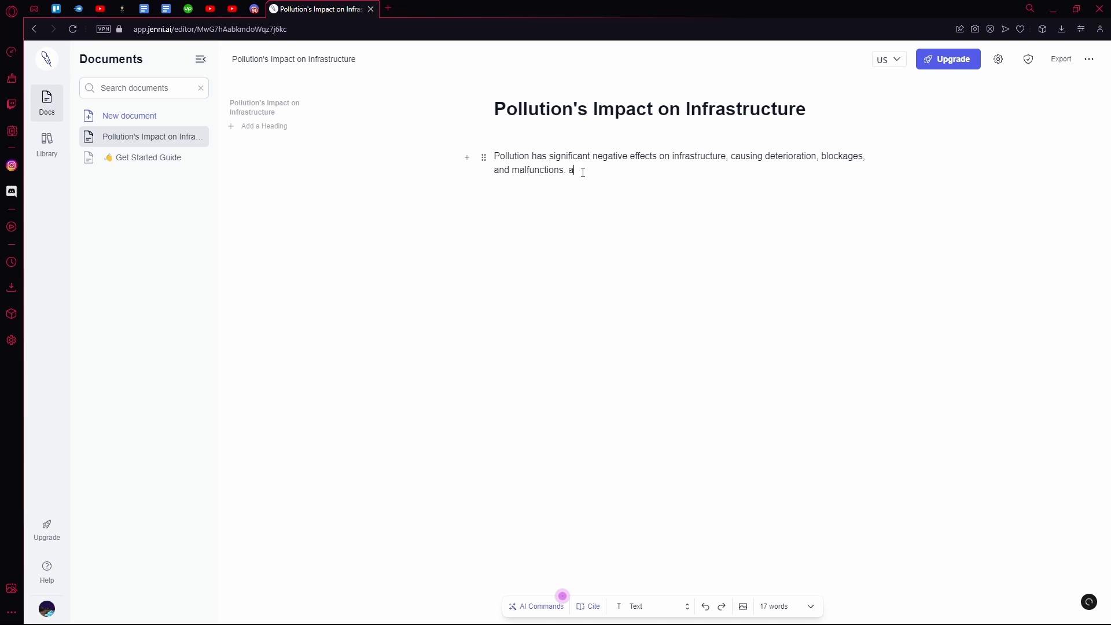
pyautogui.write('nd just g')
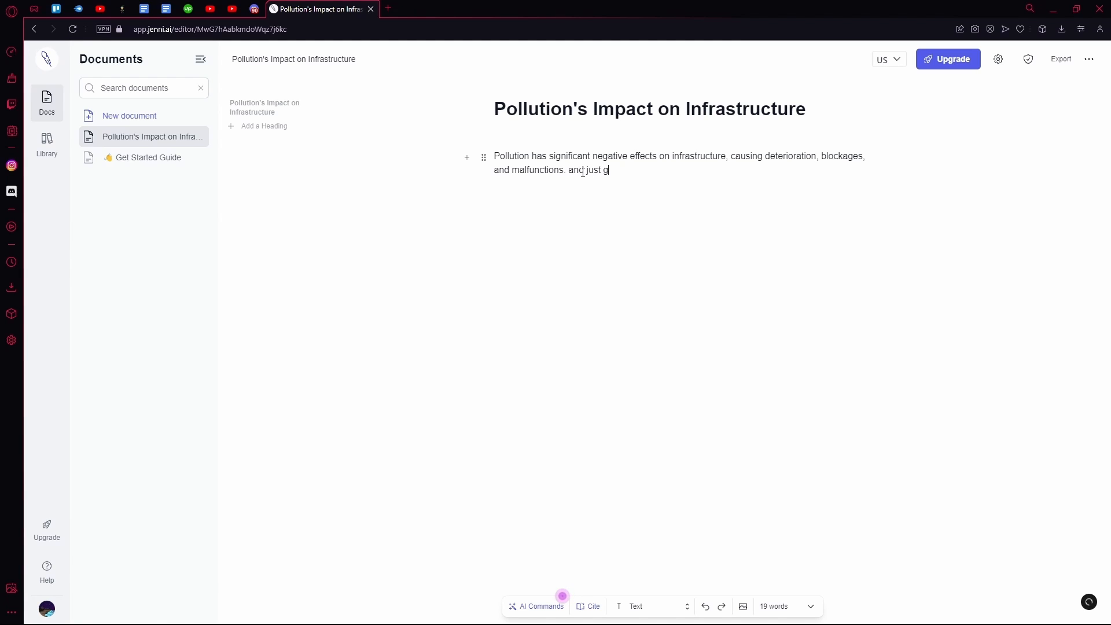
pyautogui.write('et to writing')
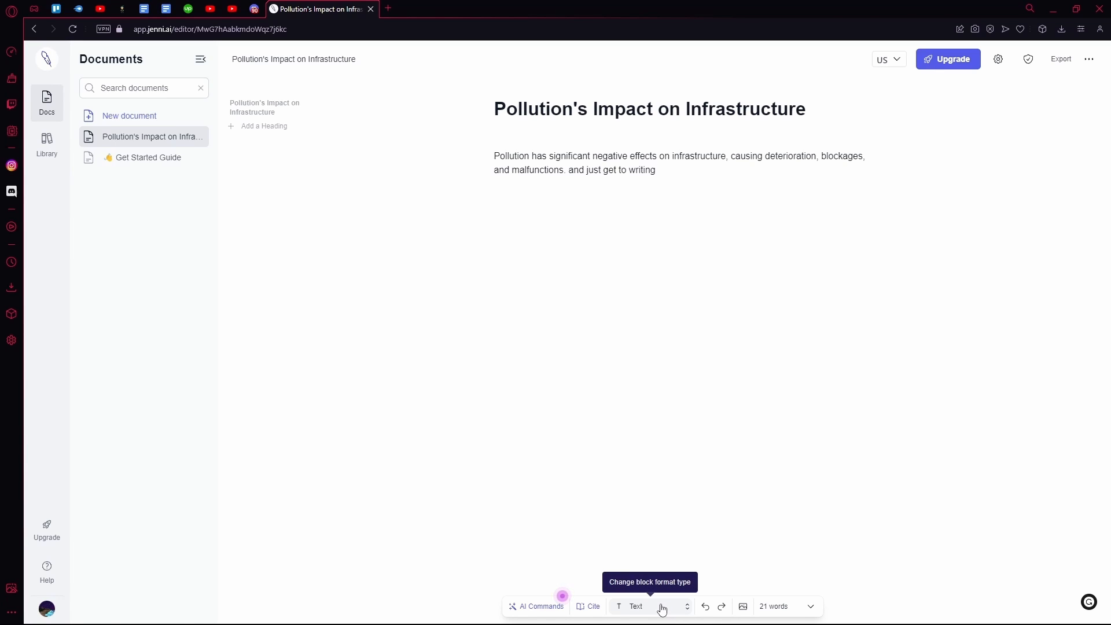
# - Use the AI command 'Write with more depth' and insert the generated sewage-infrastructure paragraphs below
pyautogui.click(663, 605)
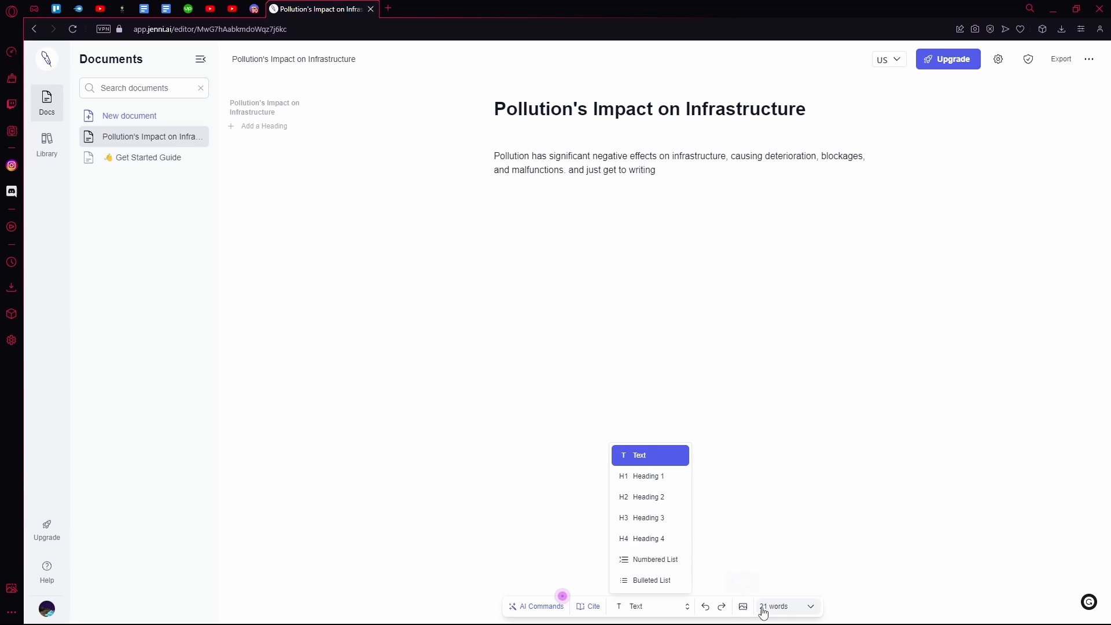
pyautogui.click(541, 605)
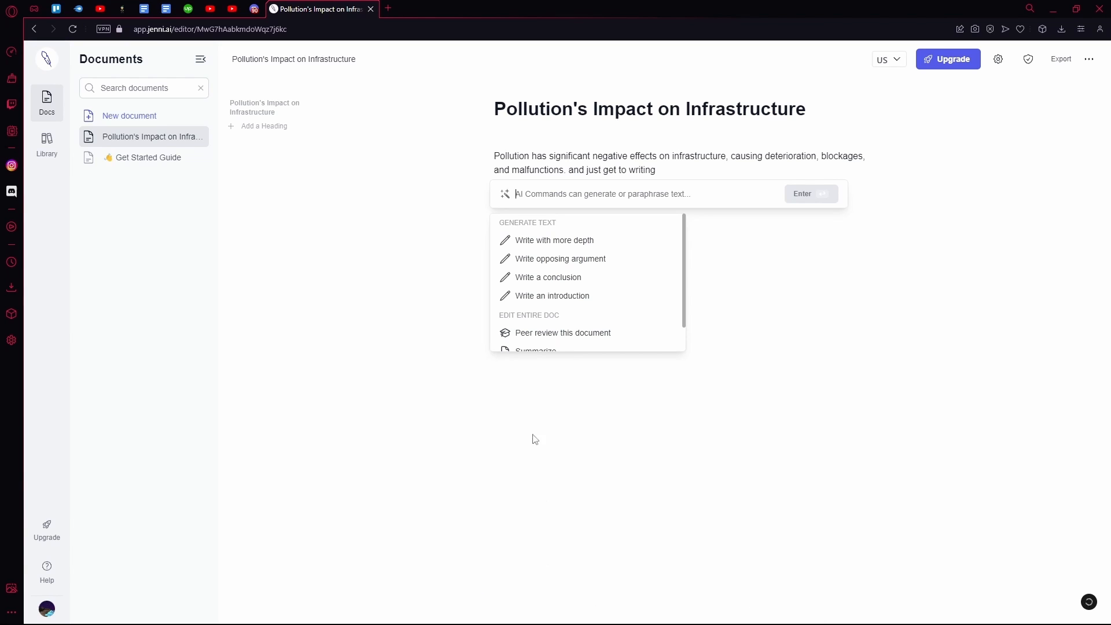
pyautogui.click(554, 239)
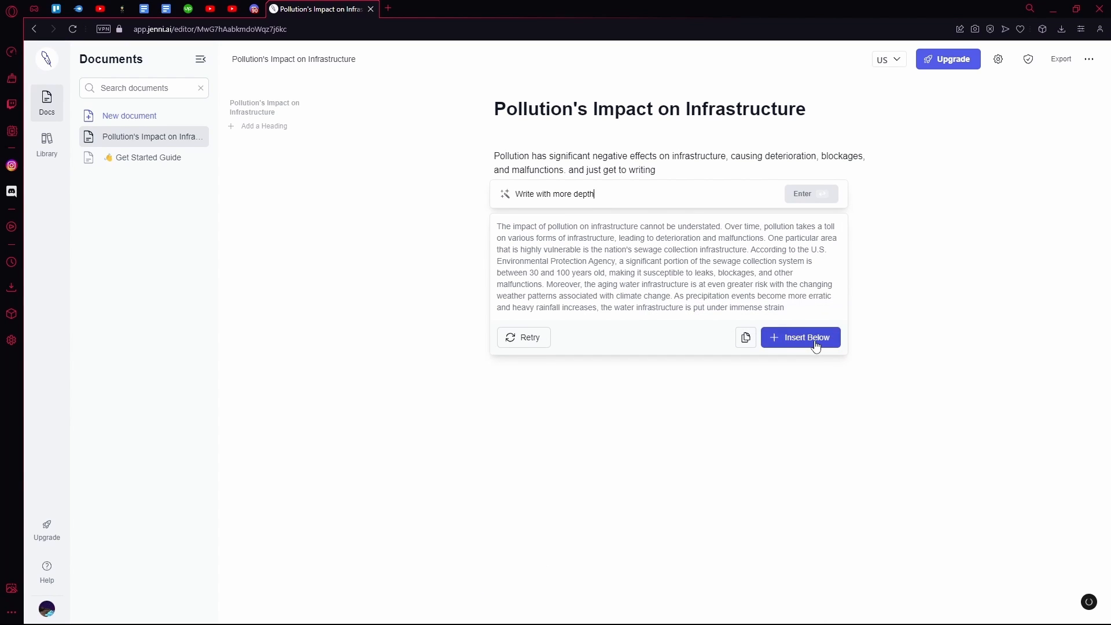
pyautogui.click(800, 337)
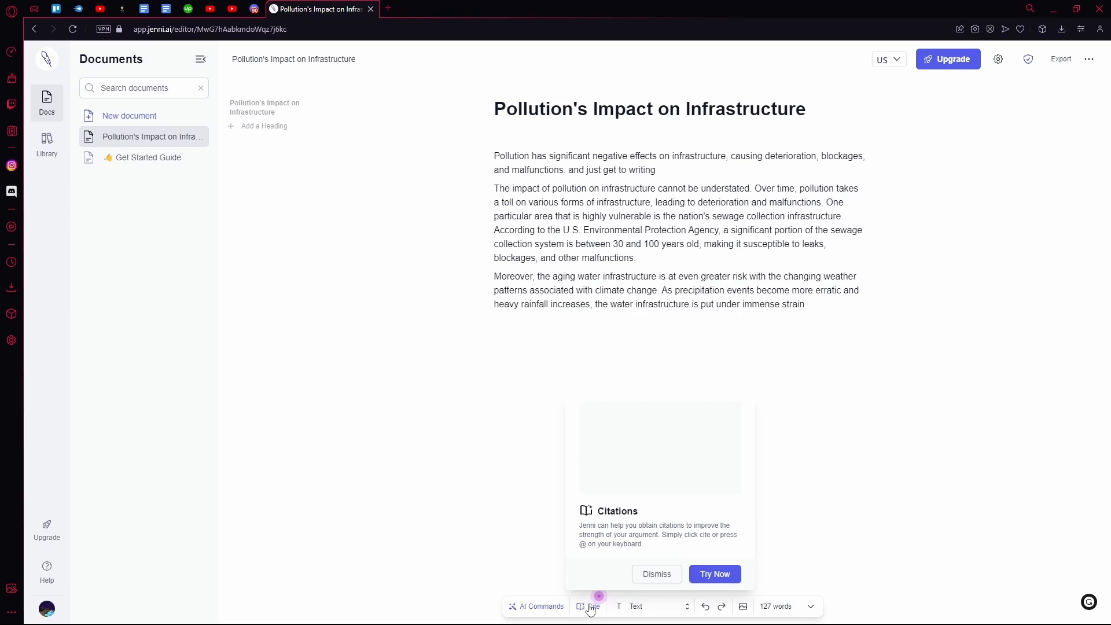
# - Cite the 'Barriers to water infrastructure investment' source, adding (Hansen & Mullin, 2022) and a References list
pyautogui.click(588, 606)
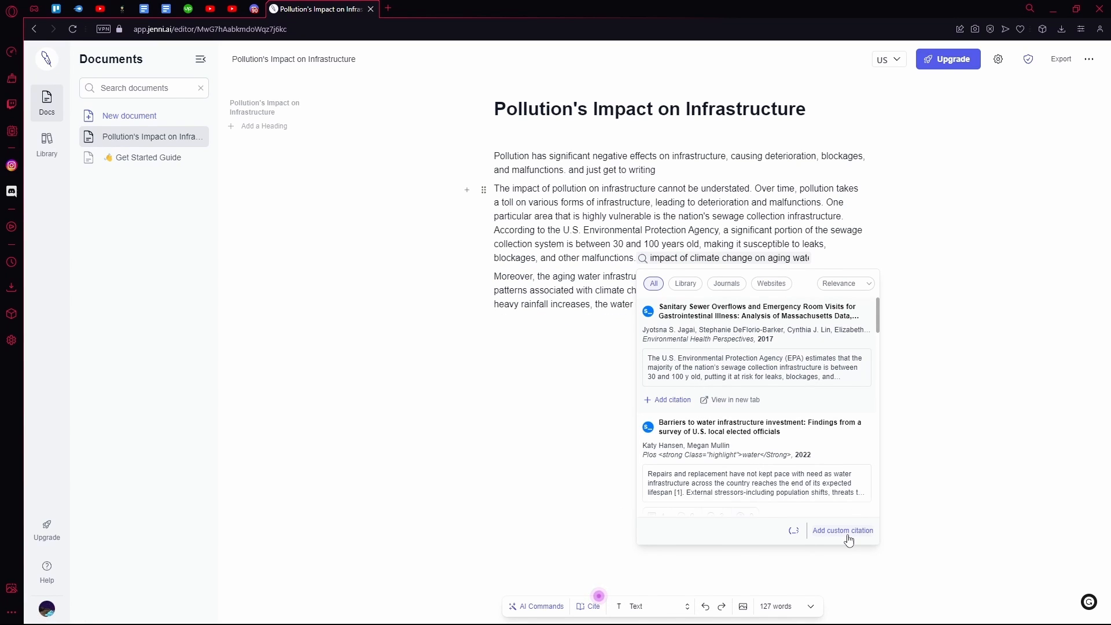
pyautogui.click(666, 400)
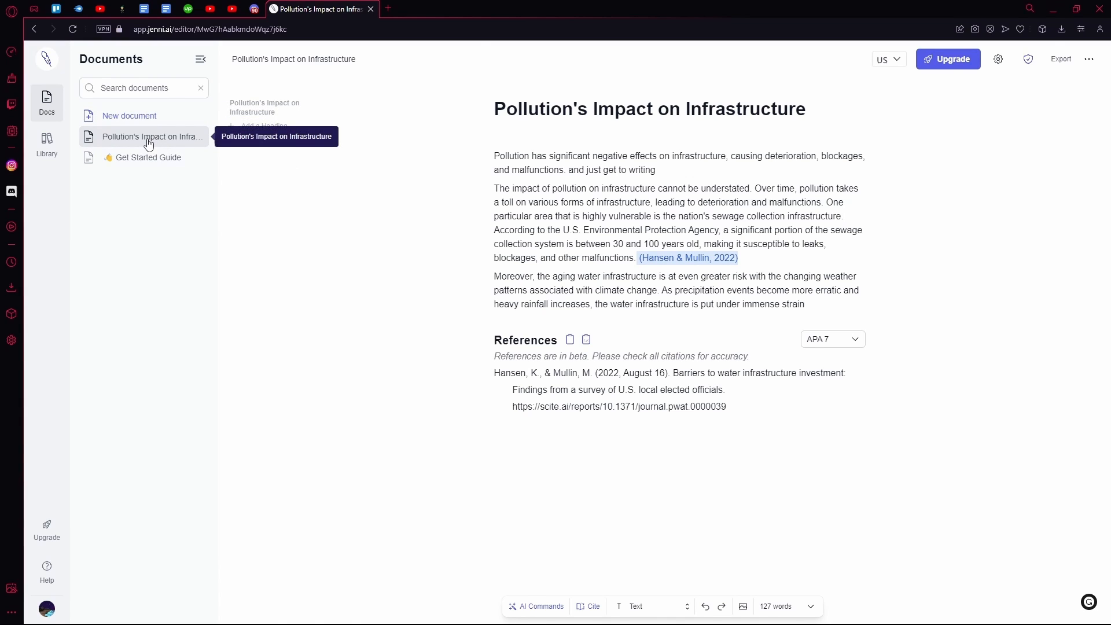
# - Create a blank Untitled document, dismiss its prompt, and view the Library holding the Hansen & Mullin 2022 reference
pyautogui.click(150, 158)
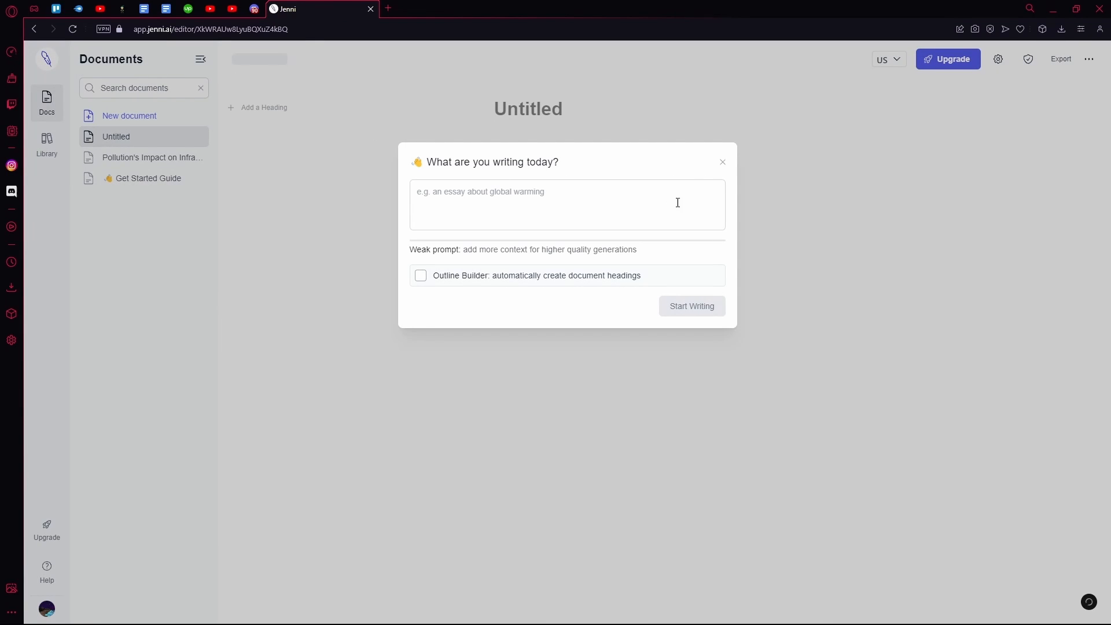
pyautogui.click(723, 162)
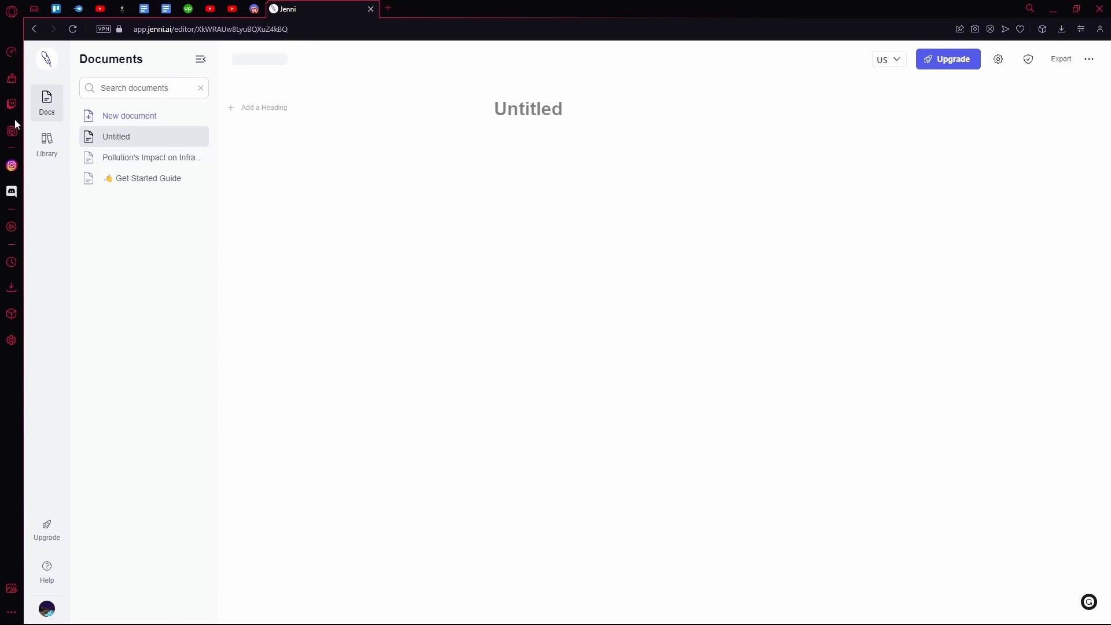
pyautogui.click(47, 146)
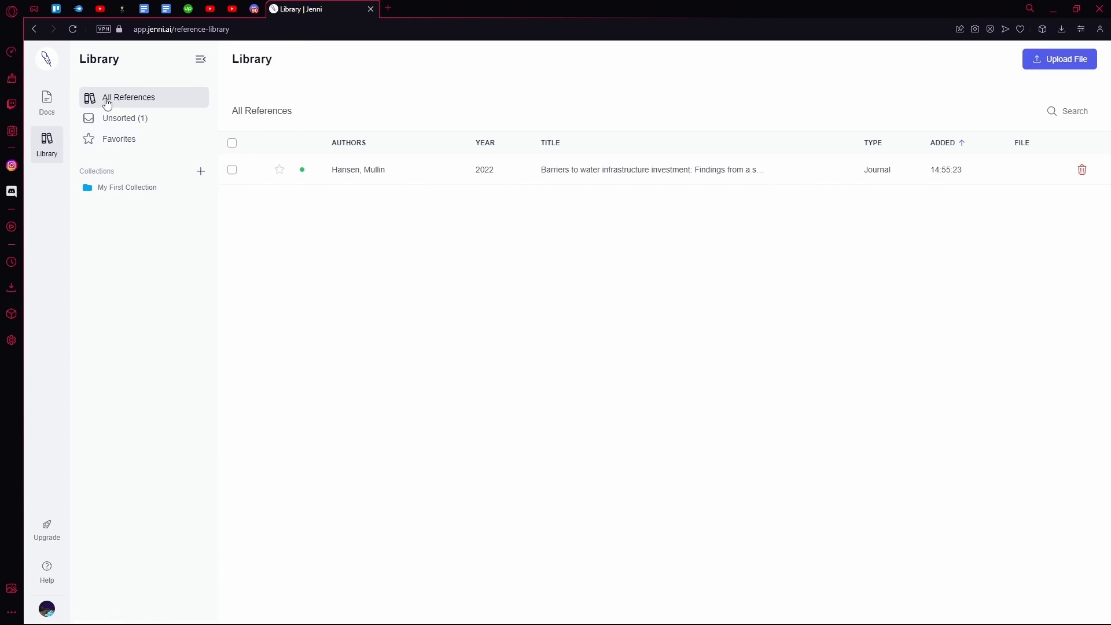
pyautogui.moveTo(125, 118)
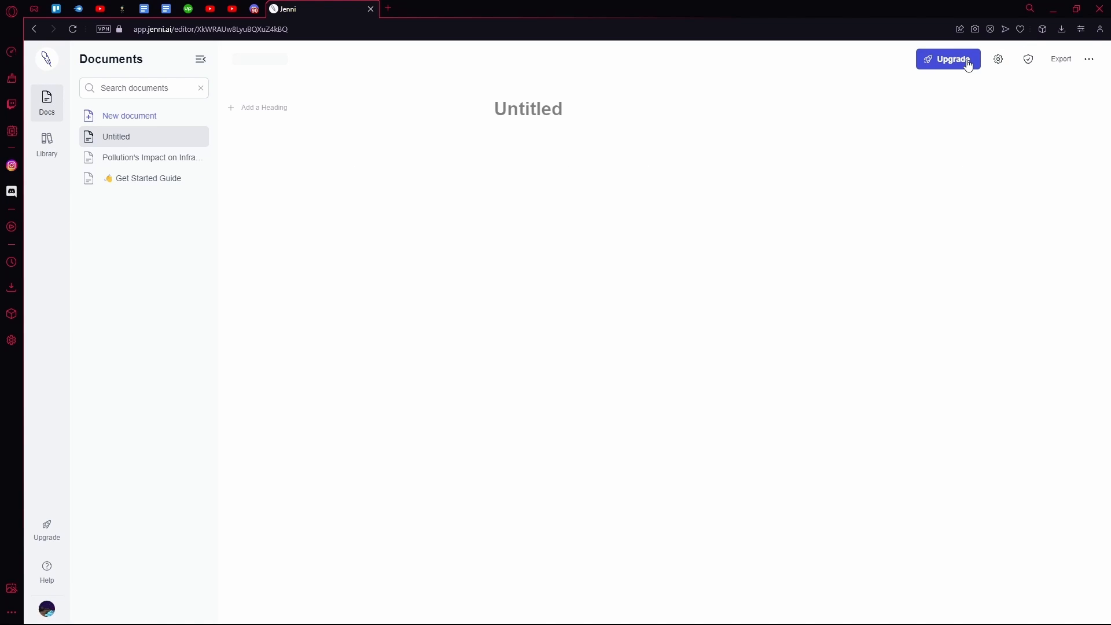
# - In document settings try IEEE then save Harvard as the citation style, and return to the pollution essay
pyautogui.click(947, 59)
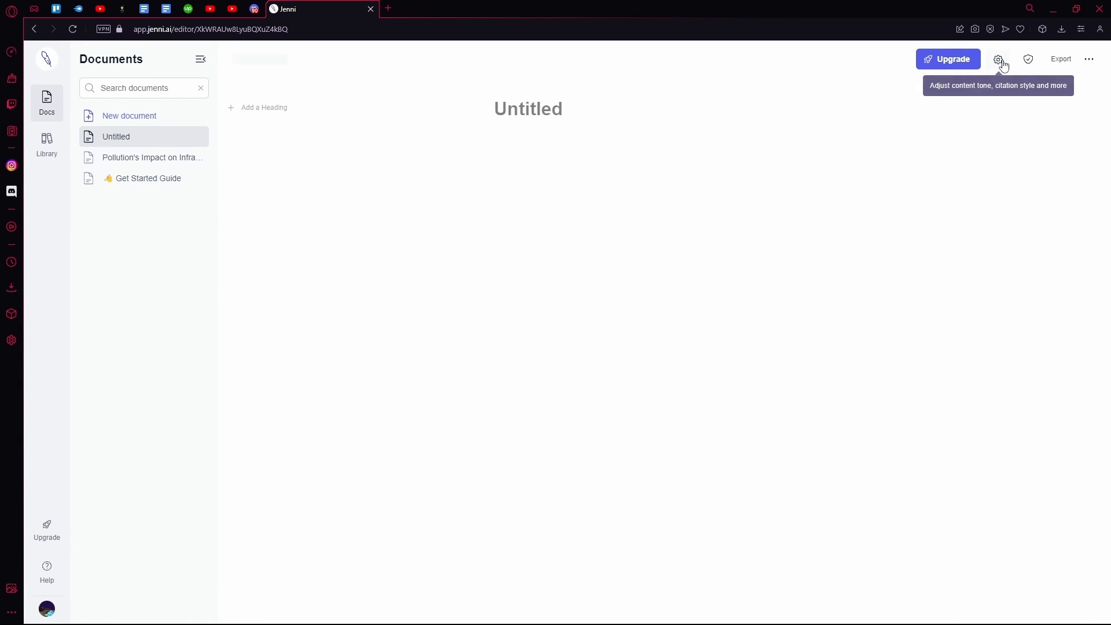
pyautogui.click(999, 59)
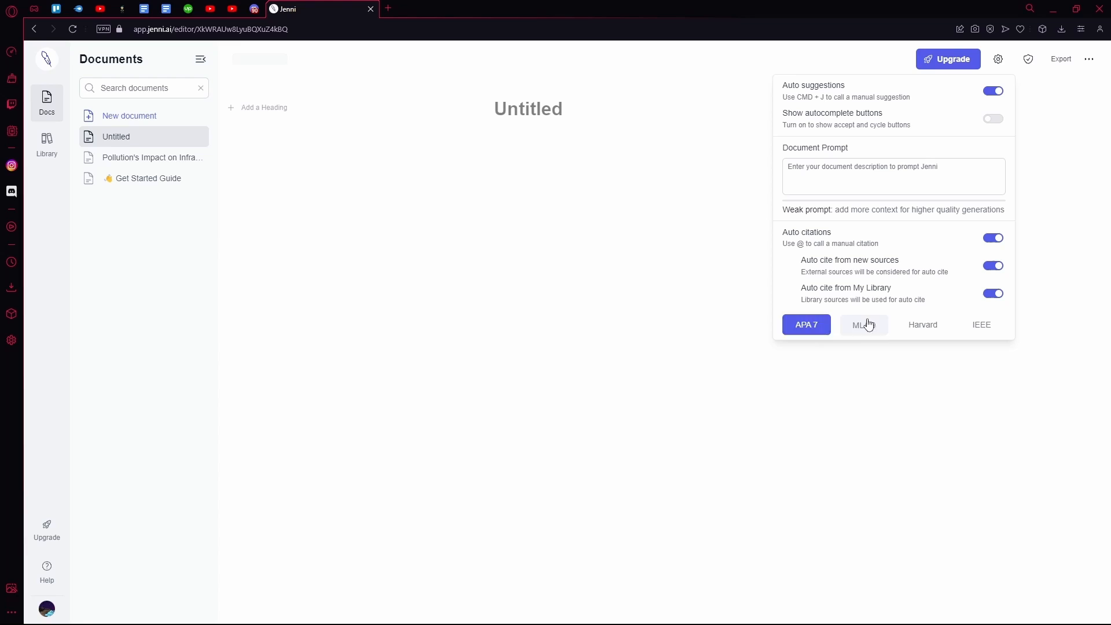
pyautogui.click(980, 324)
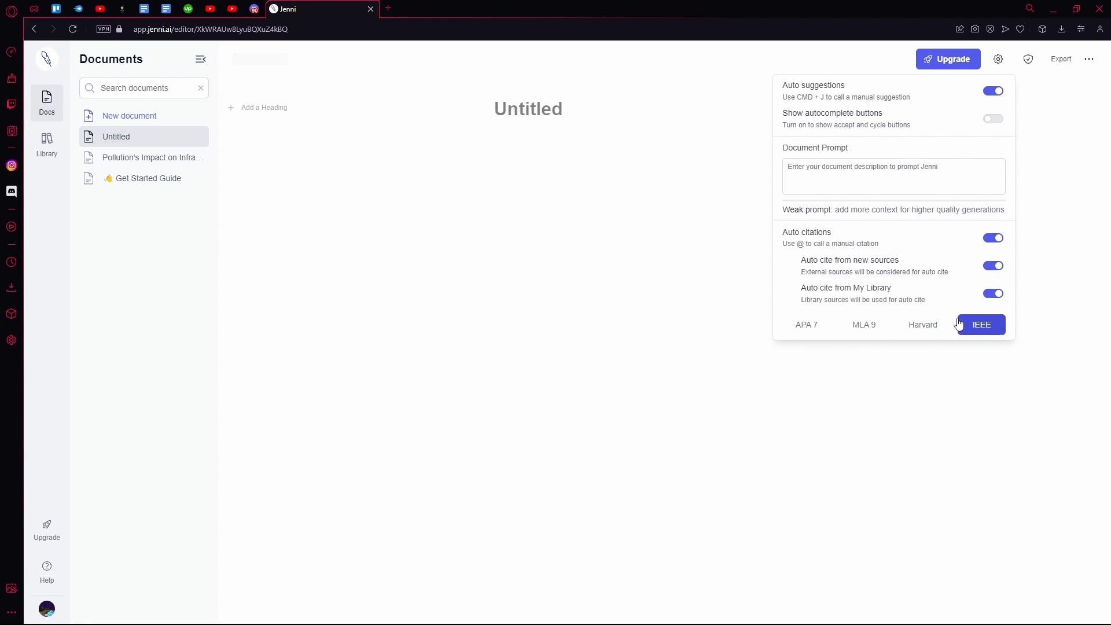
pyautogui.click(922, 324)
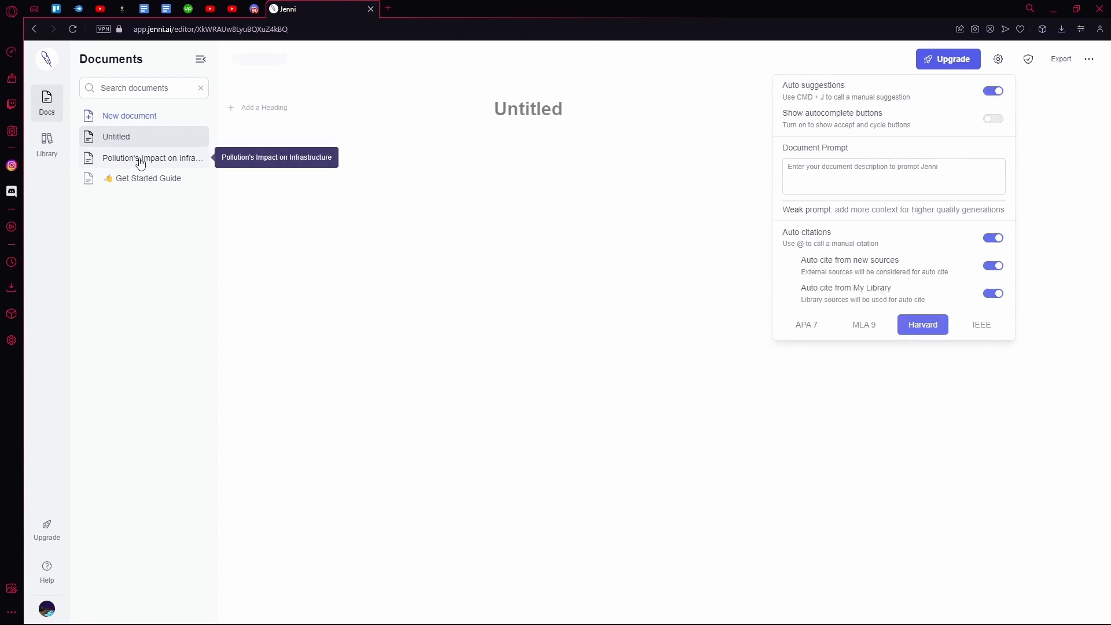
pyautogui.click(152, 158)
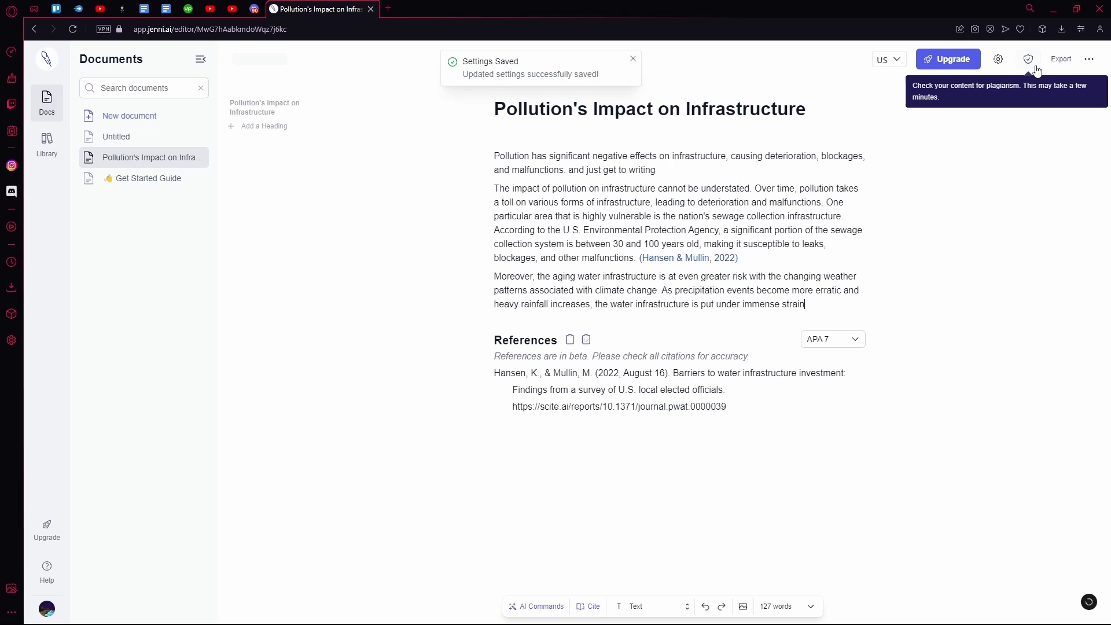
# - Export the document as pollution_s_impact_on_infrastructure.html from the ⋯ menu
pyautogui.click(1028, 59)
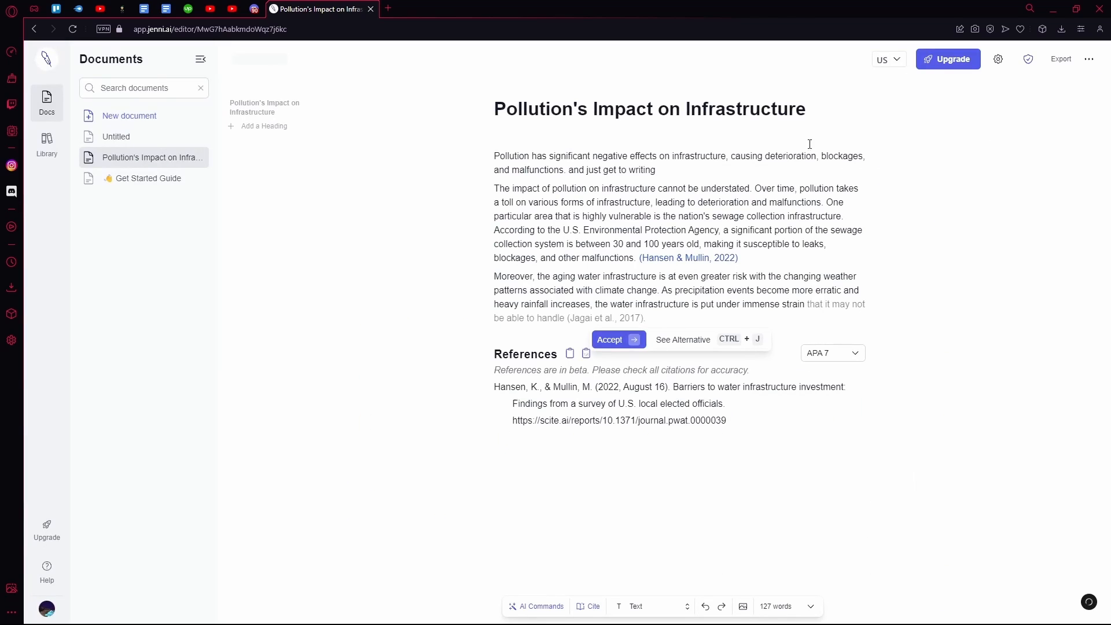
pyautogui.click(1061, 59)
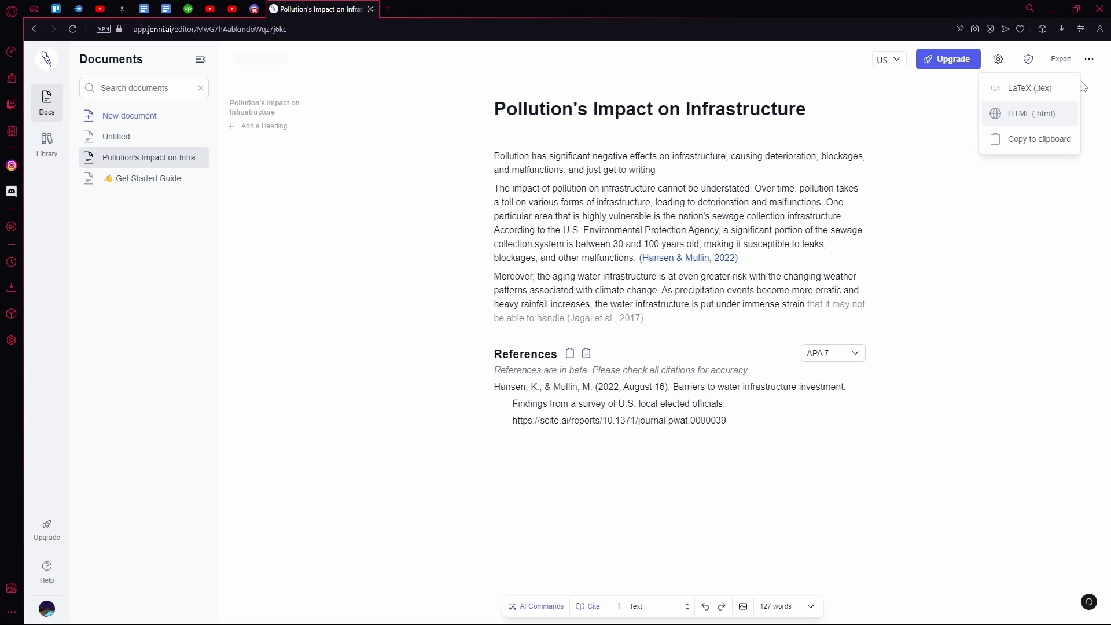
pyautogui.moveTo(1036, 125)
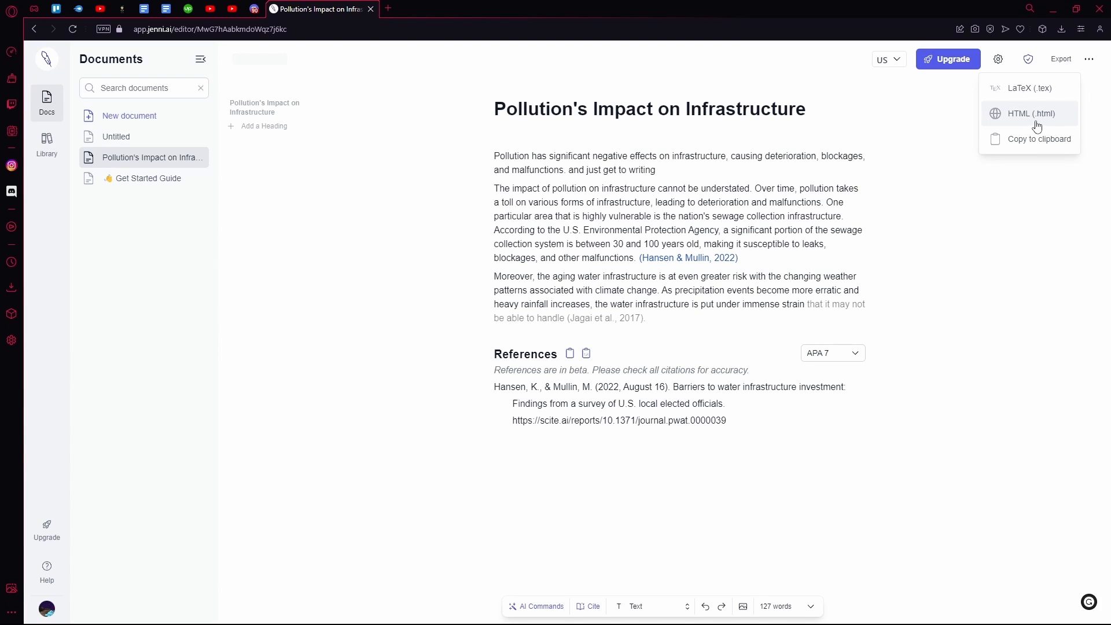
pyautogui.click(1089, 59)
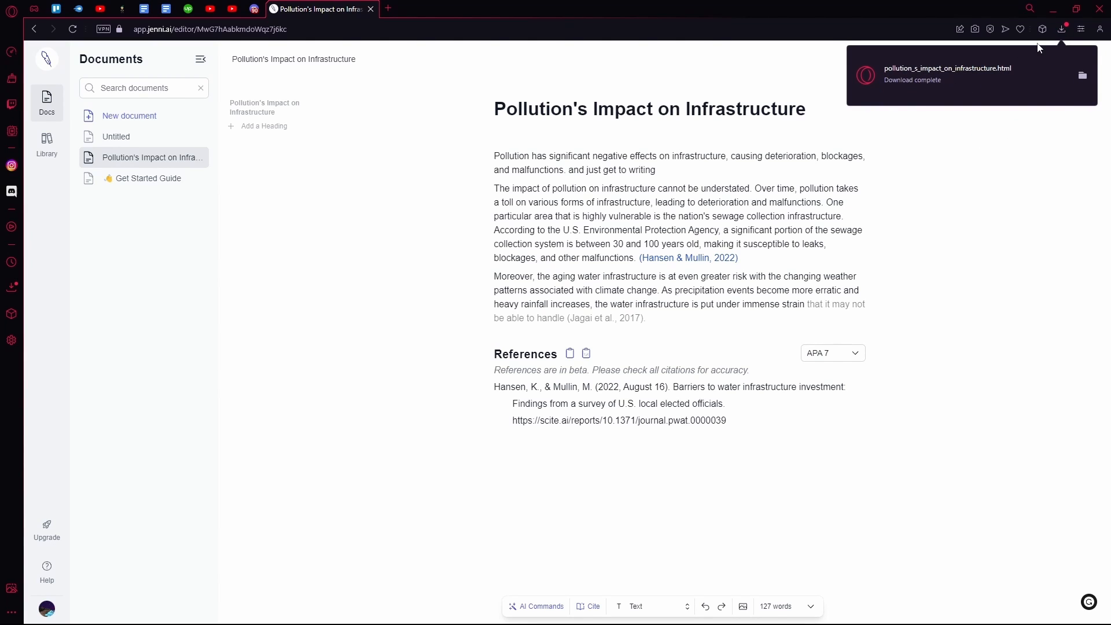
# - Preview the downloaded HTML file in a tab and close it to return to the editor
pyautogui.click(947, 74)
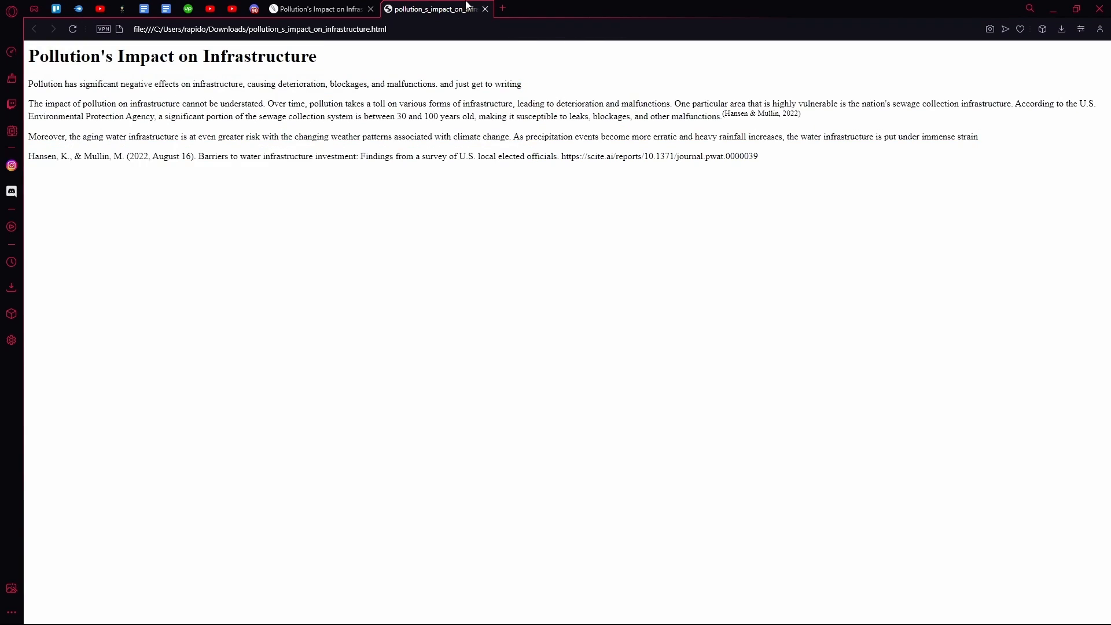
pyautogui.click(319, 8)
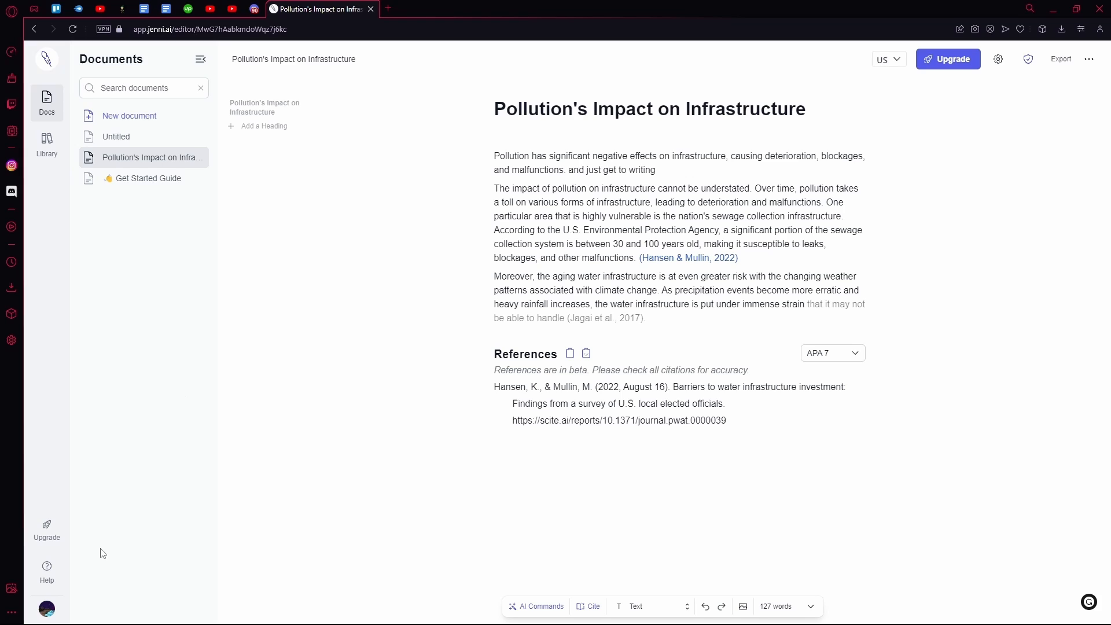
pyautogui.click(46, 608)
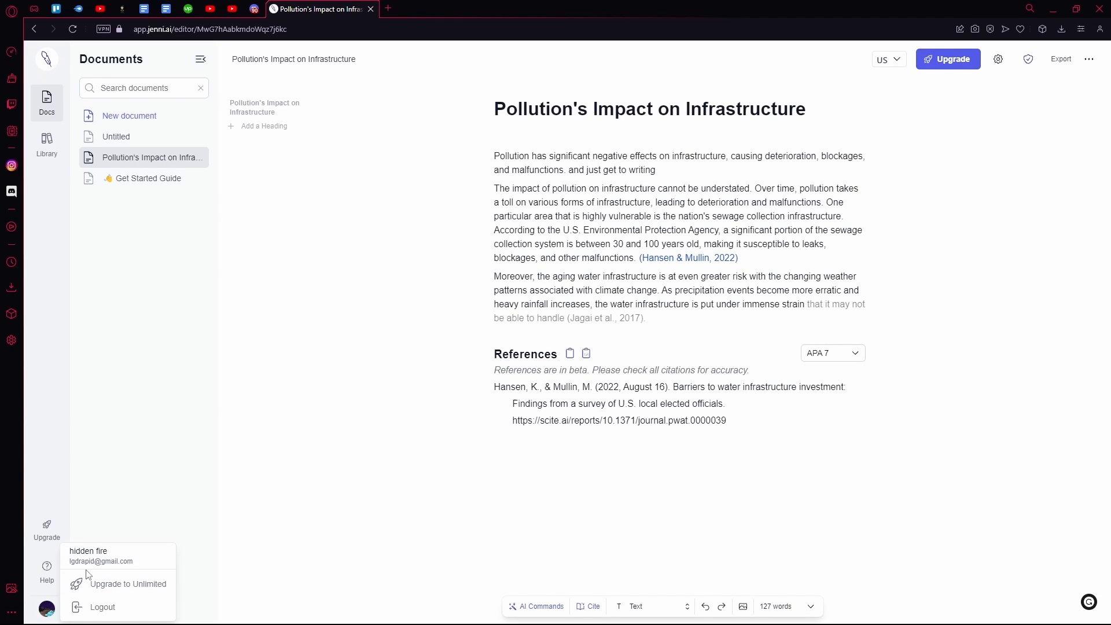
pyautogui.click(46, 570)
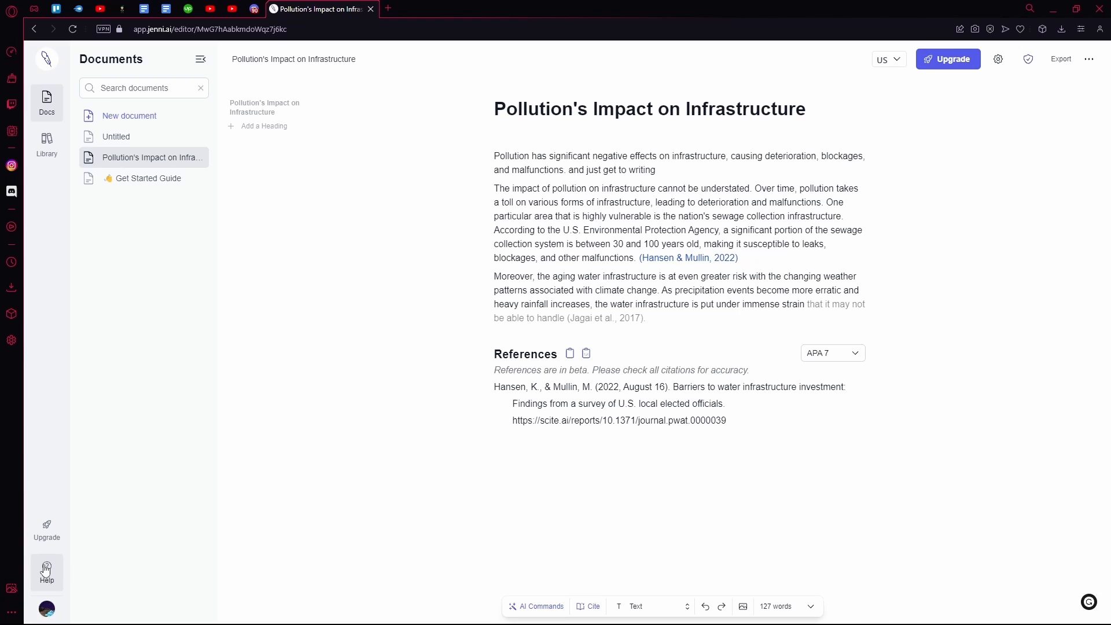
pyautogui.click(46, 571)
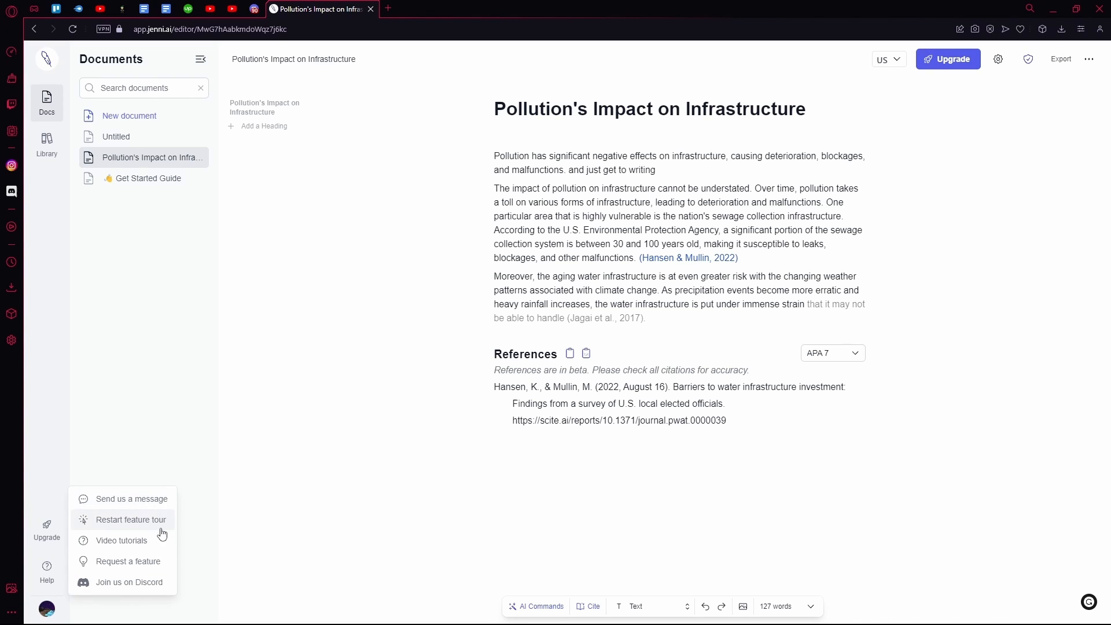
pyautogui.moveTo(131, 498)
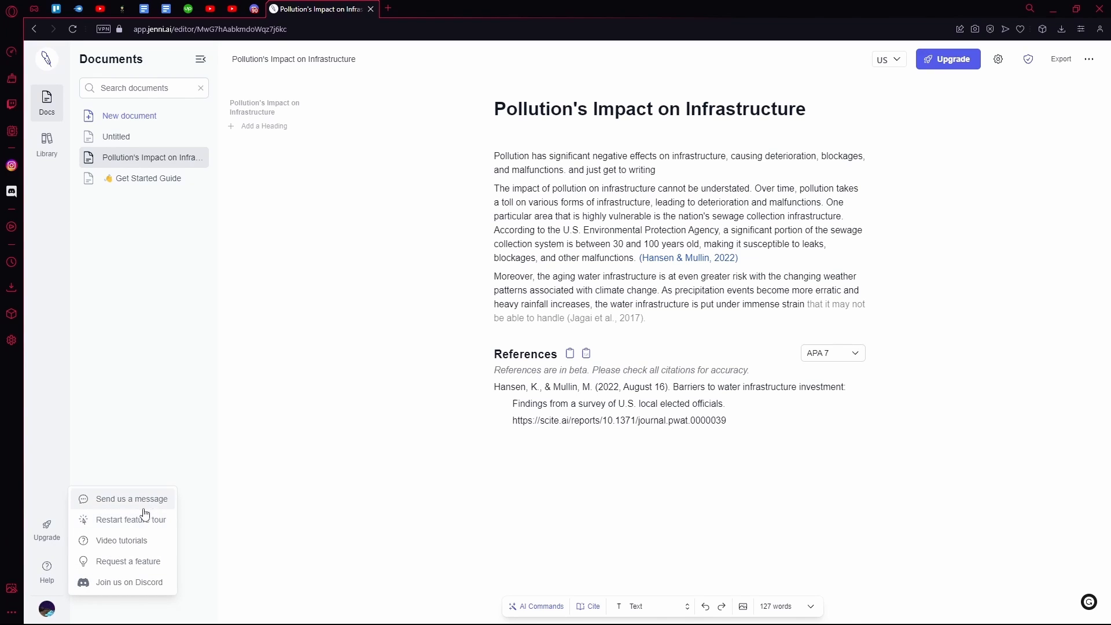
pyautogui.moveTo(121, 540)
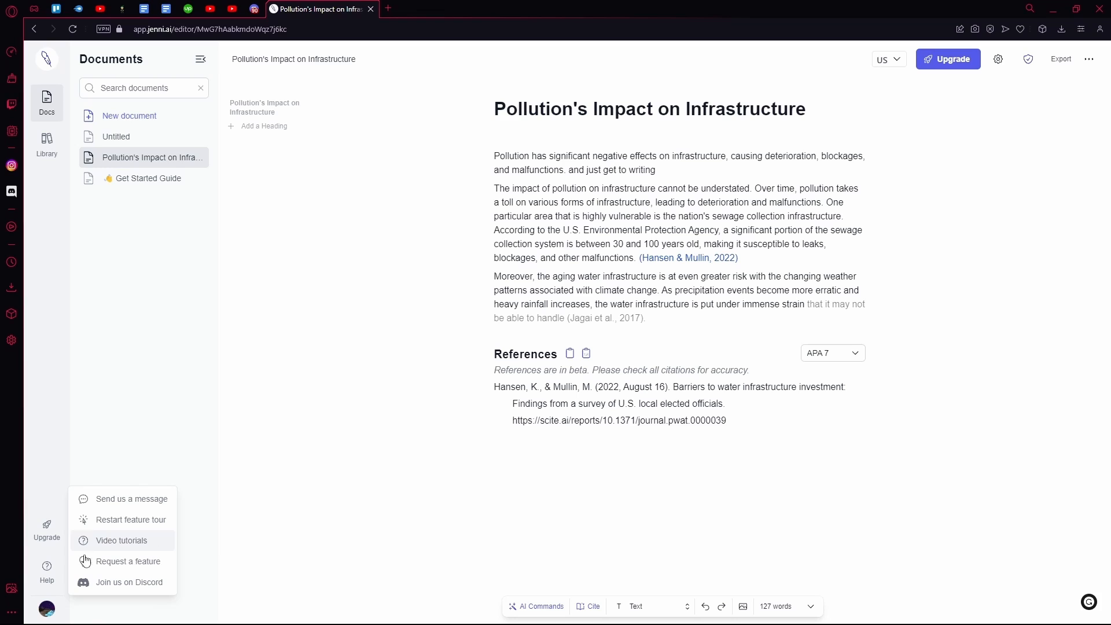
pyautogui.moveTo(128, 562)
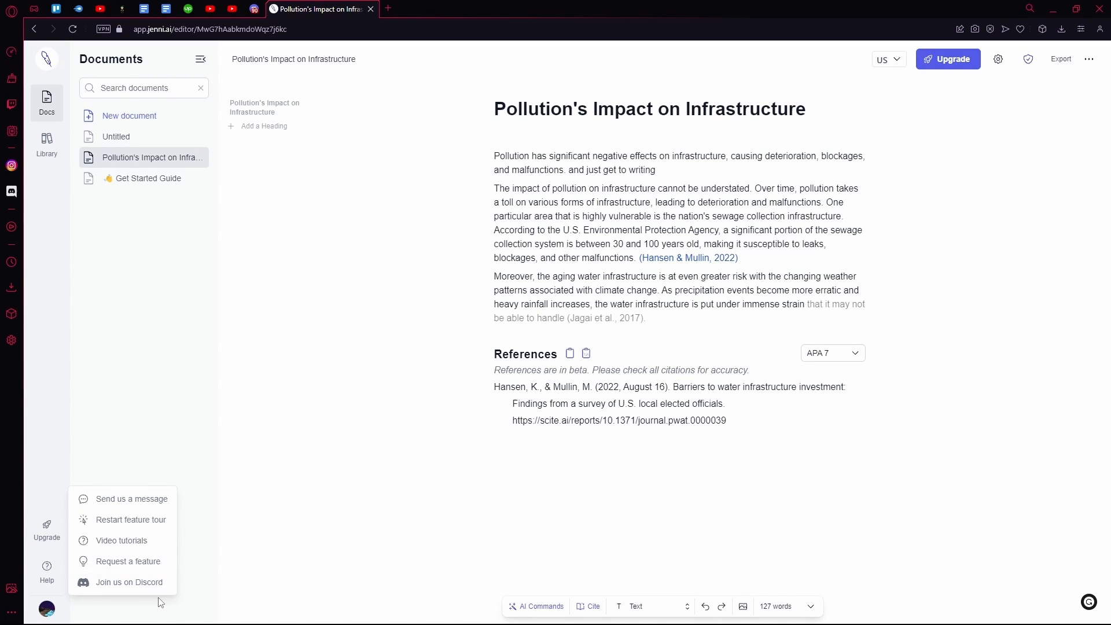
pyautogui.click(129, 582)
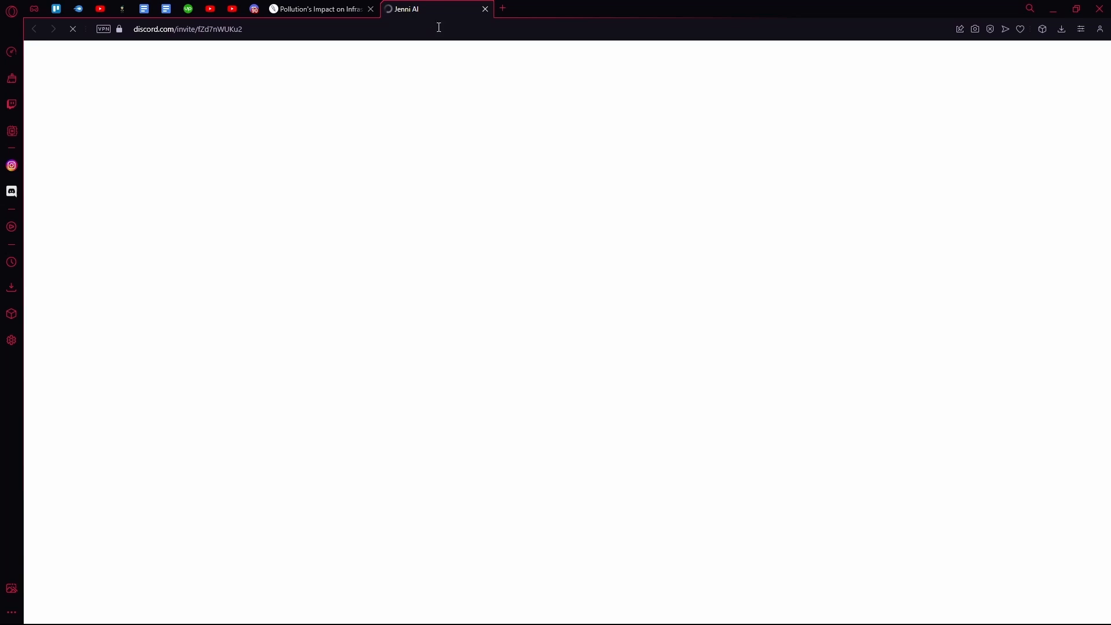
pyautogui.click(317, 8)
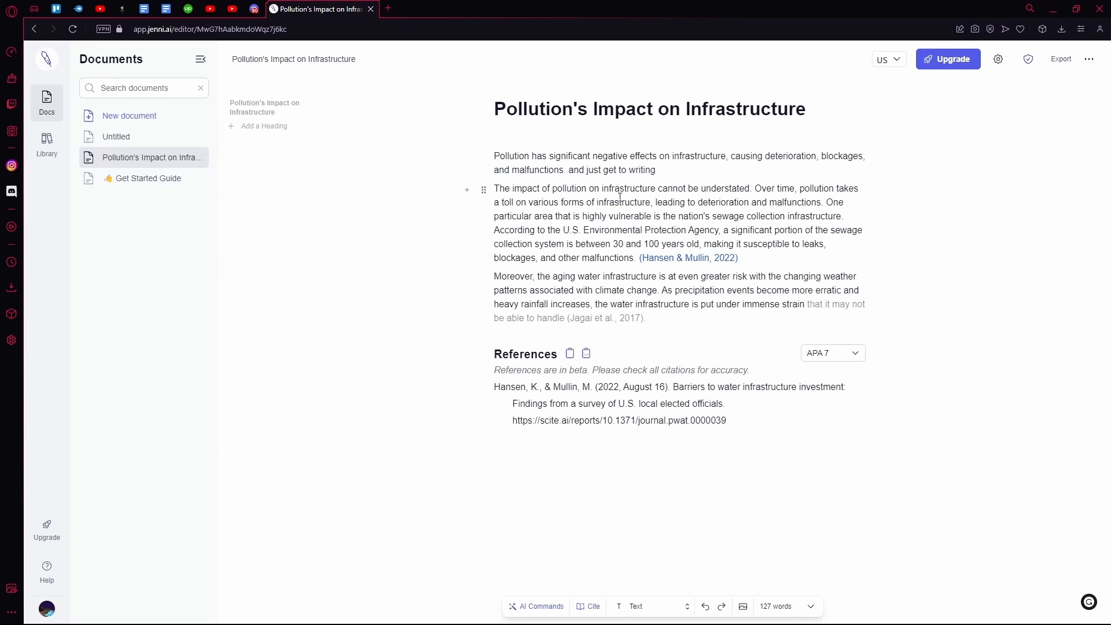